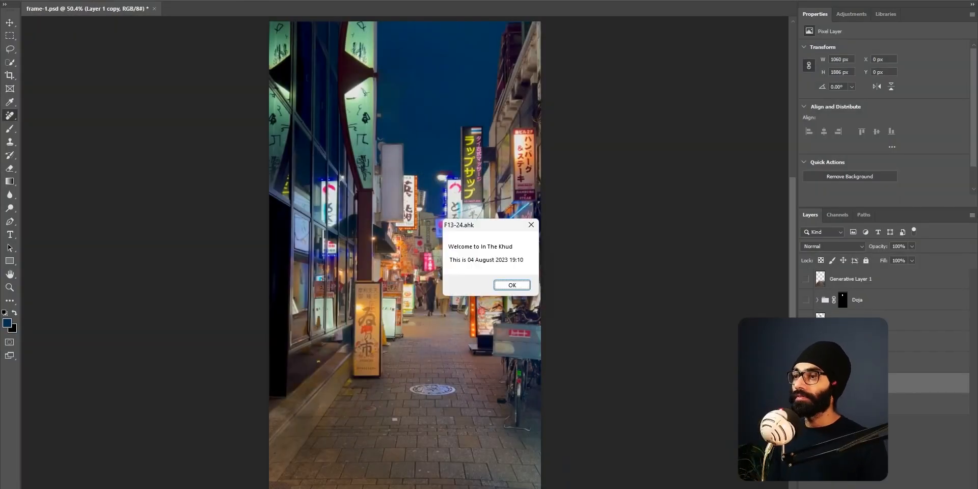
mouse_move(720, 368)
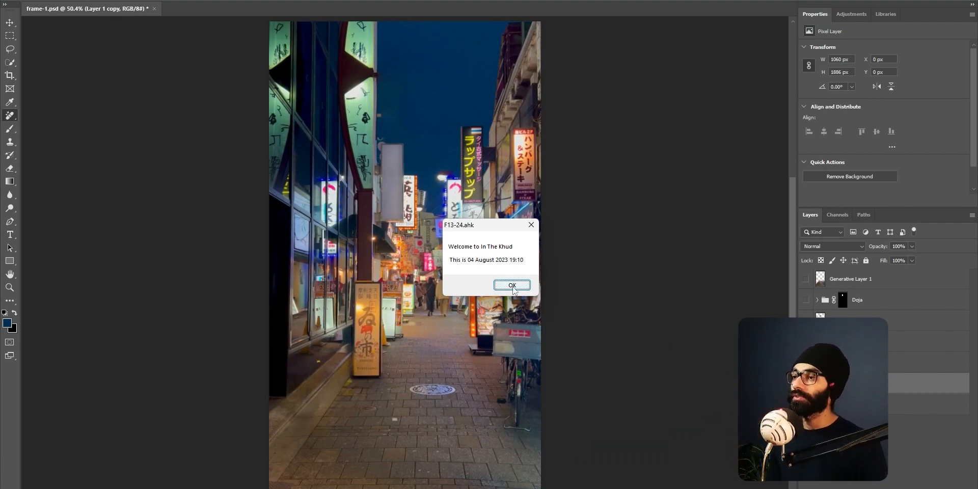
- Dismiss the AutoHotkey notice and open doja_helloJapan_1 from the Export folder
left_click(511, 285)
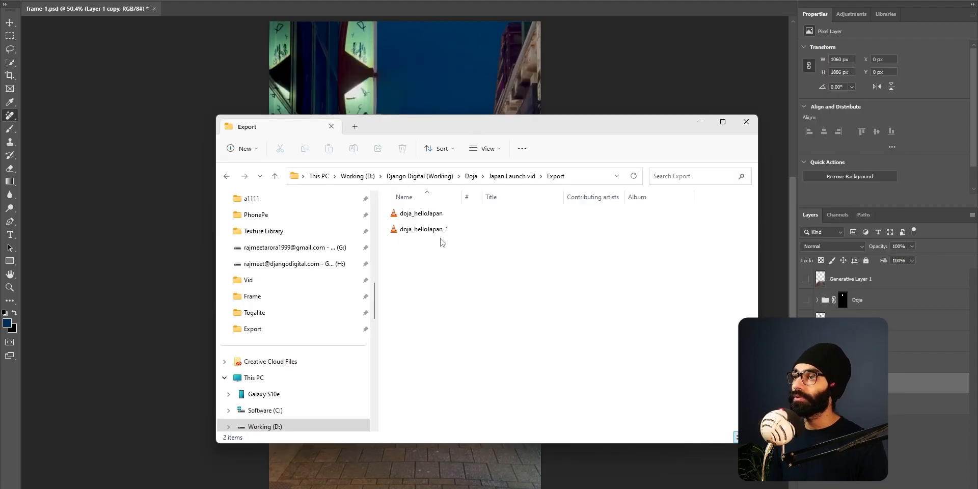
double_click(423, 229)
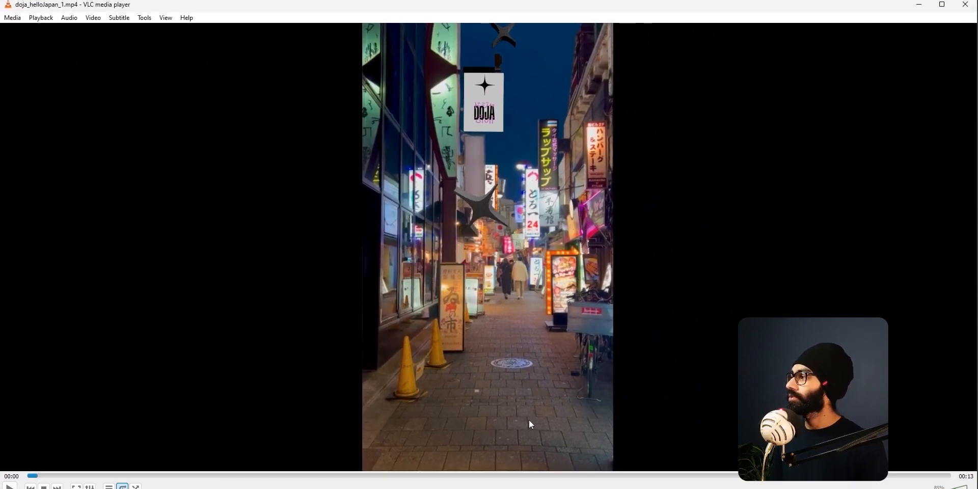
mouse_move(74, 467)
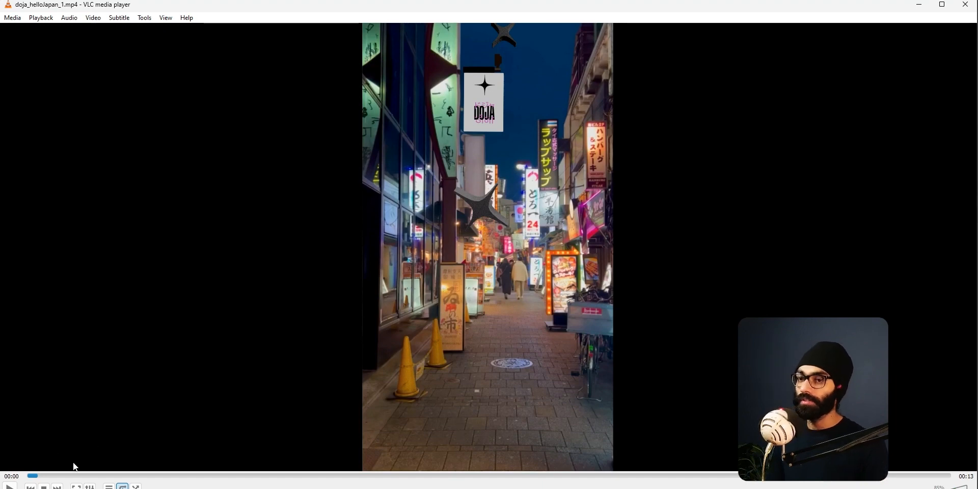
- Play the clip and scrub through the bottle fall, landing and こんにちは text, then switch windows
left_click(10, 488)
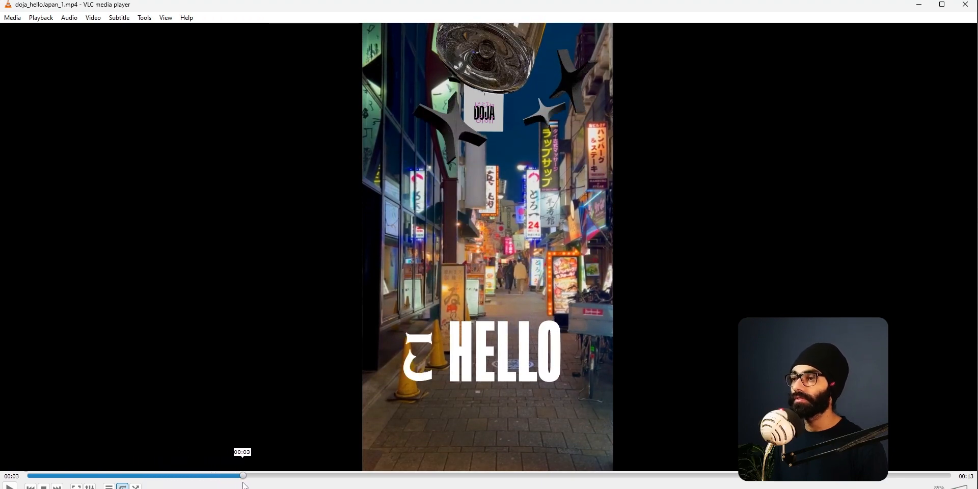
left_click_drag(244, 476, 456, 476)
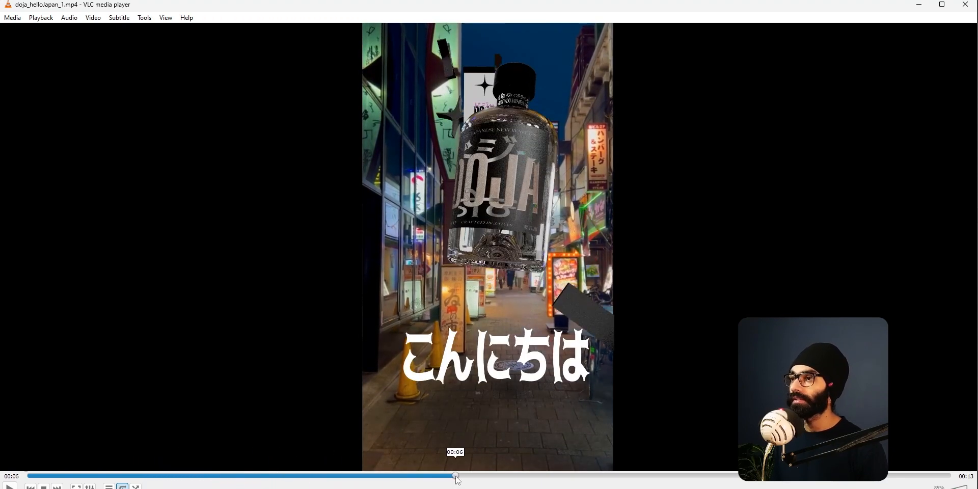
left_click_drag(456, 477, 441, 477)
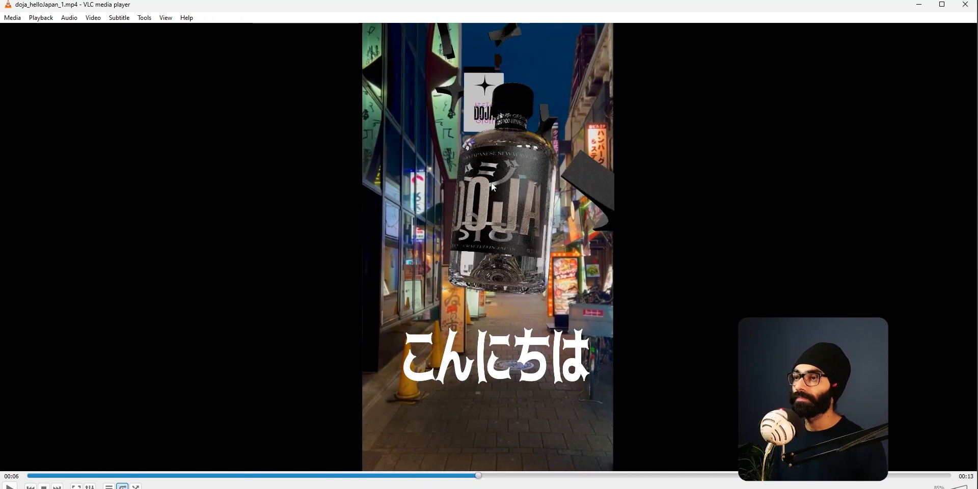
left_click(554, 476)
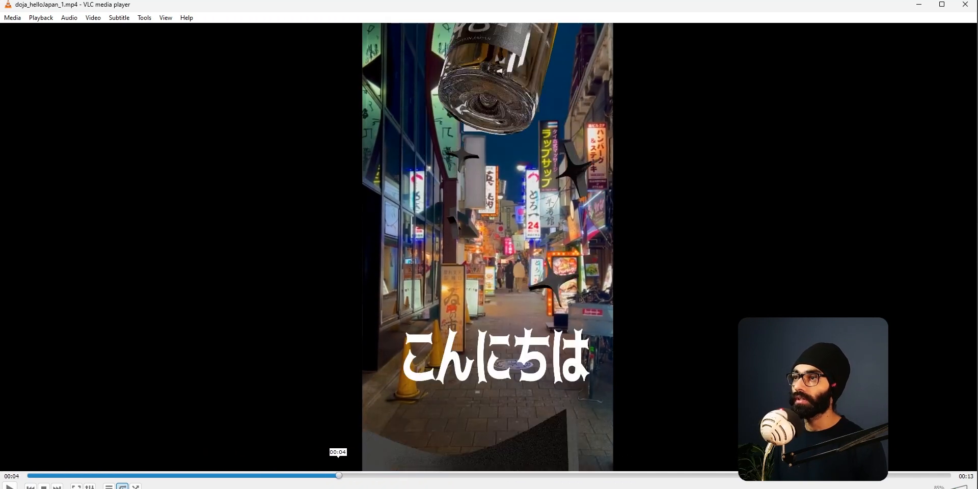
left_click(620, 476)
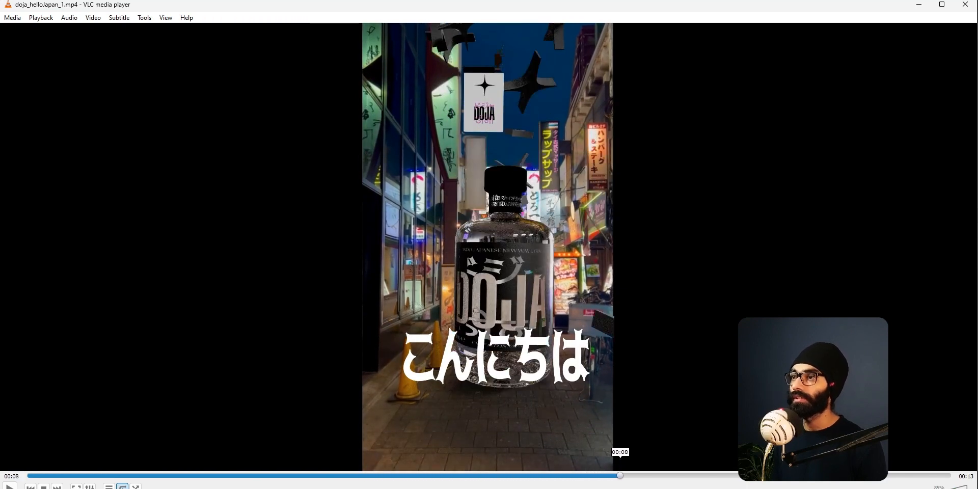
left_click(103, 476)
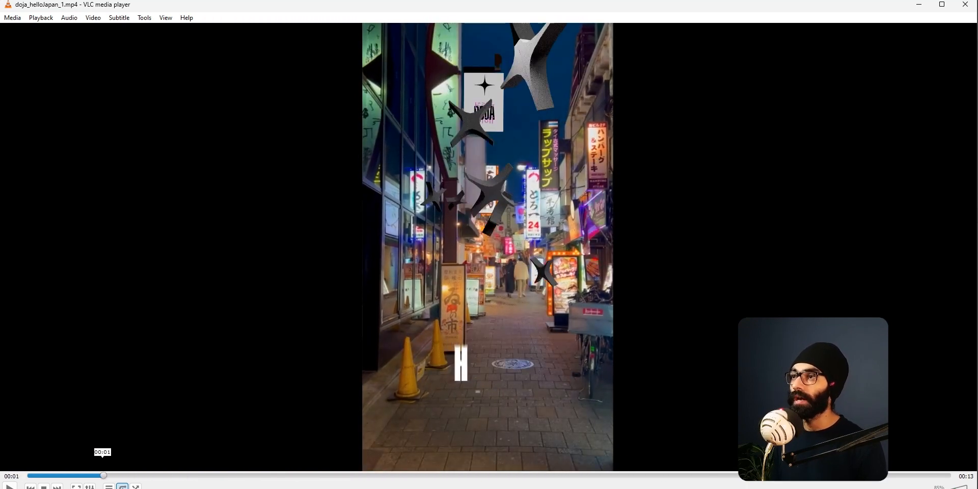
left_click(524, 476)
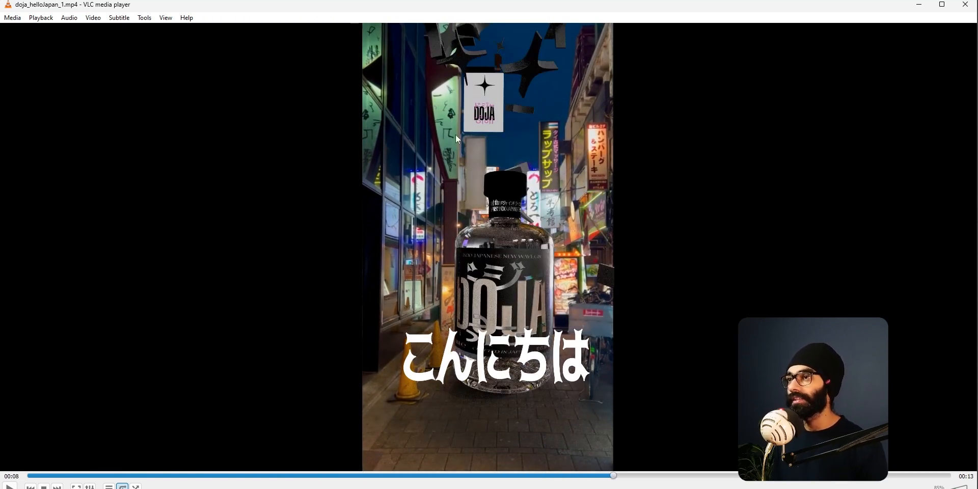
mouse_move(568, 166)
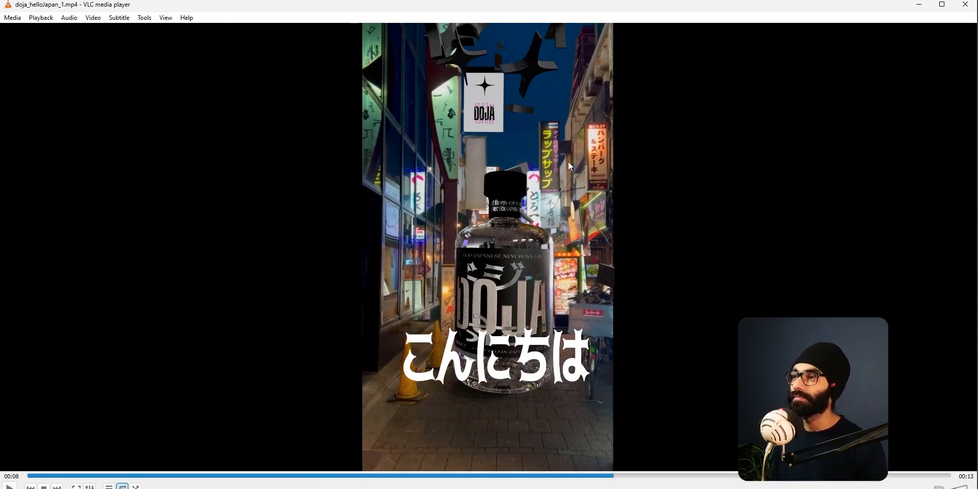
key("alt+tab")
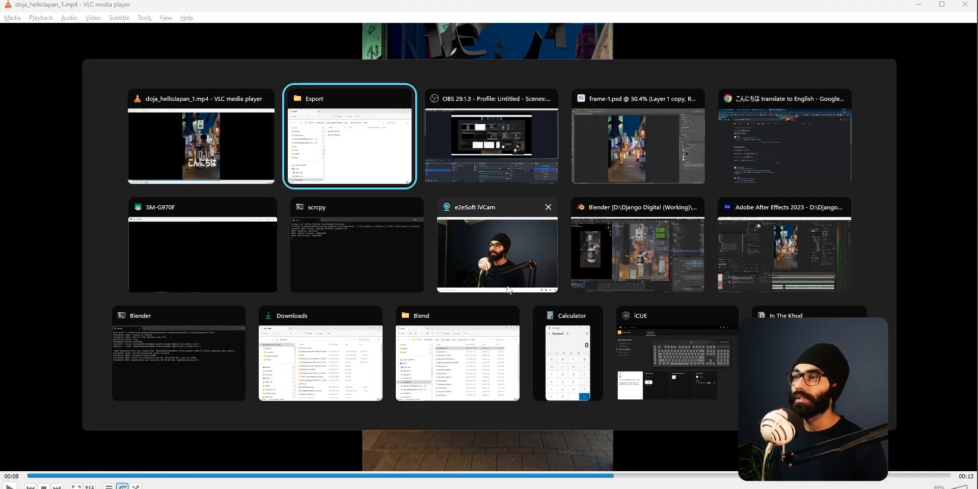
- In Blender, inspect RIGHT_WALL, then set anim_cam's Lens Unit to Millimeters for a 24 mm focal length
left_click(201, 138)
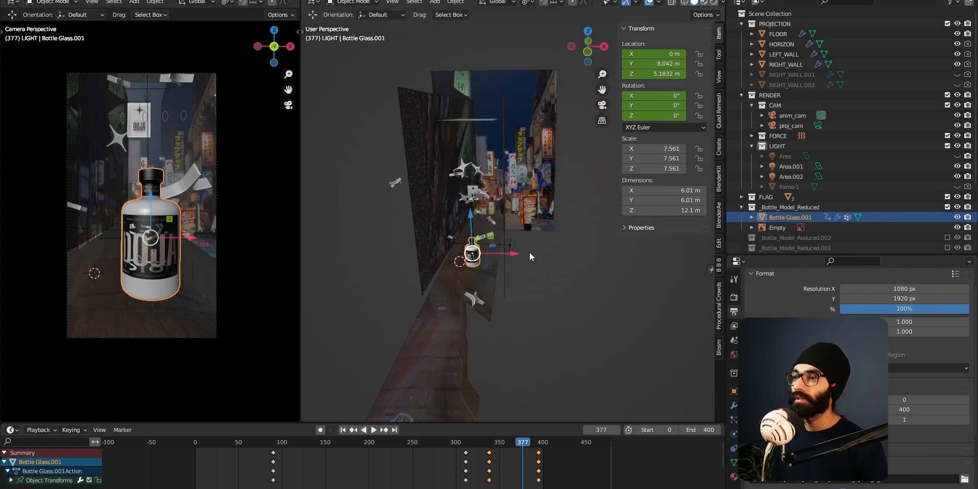
left_click(786, 64)
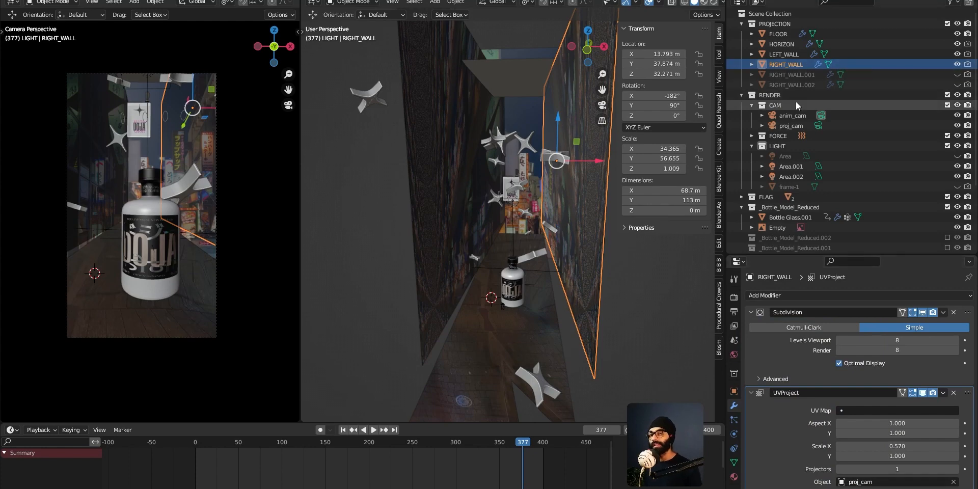
left_click_drag(500, 250, 523, 286)
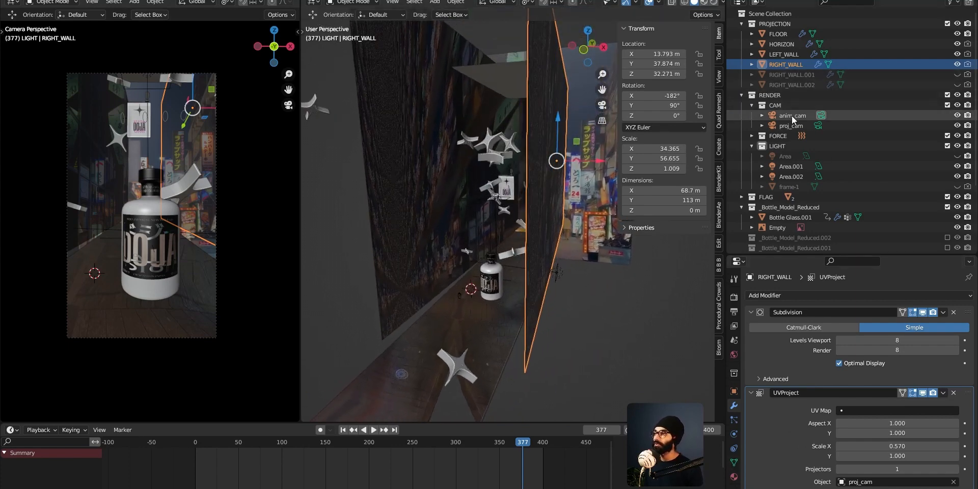
left_click(793, 115)
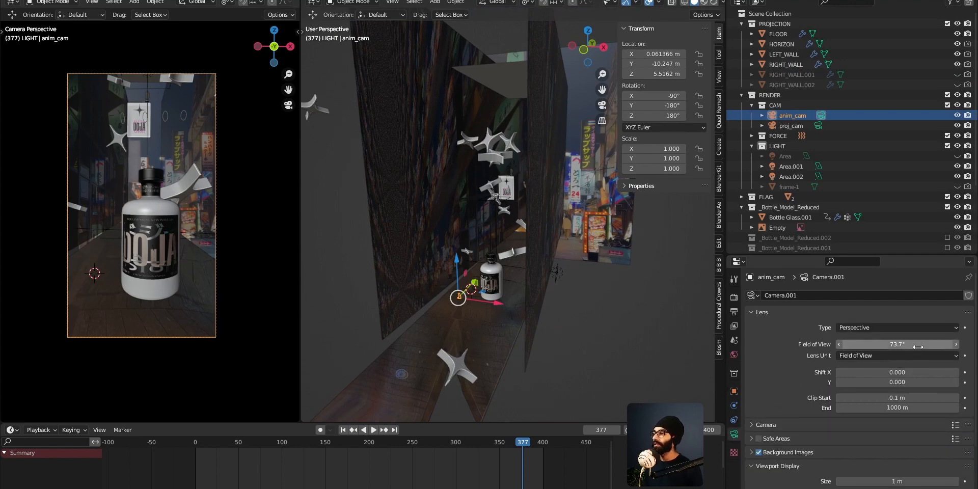
left_click(897, 356)
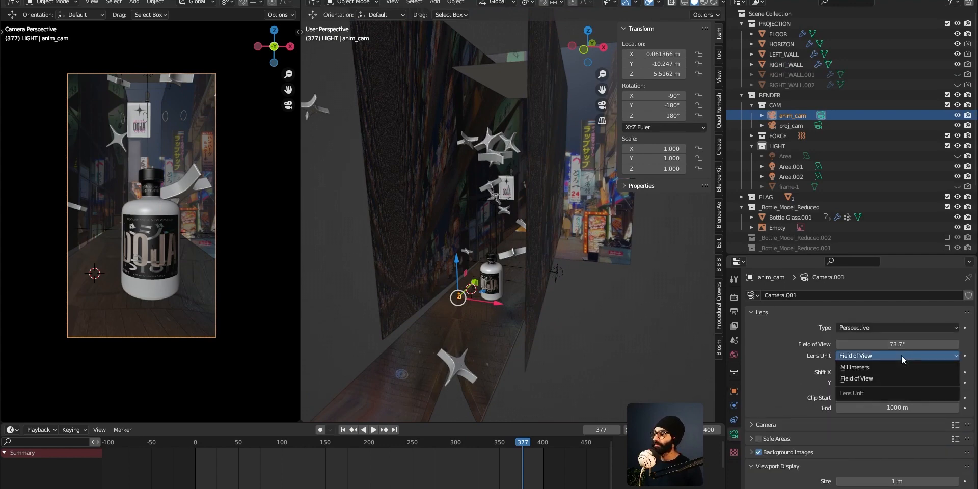
left_click(853, 367)
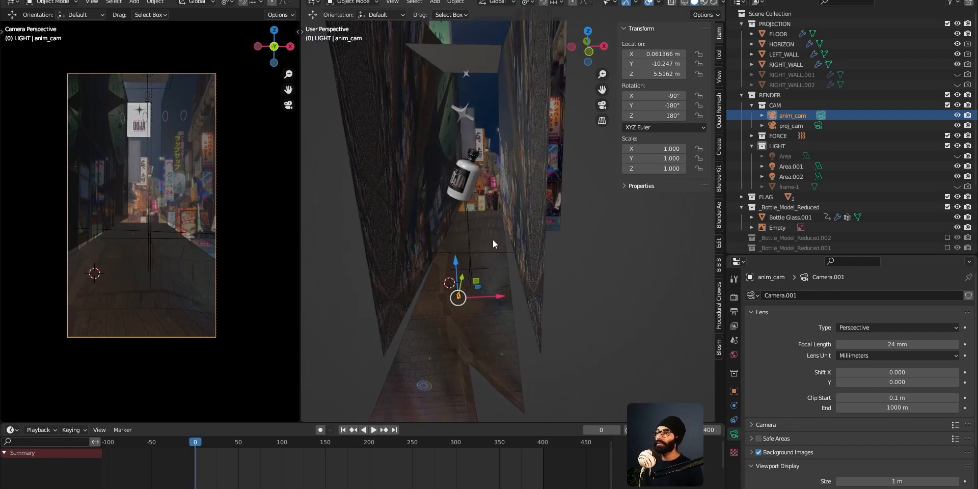
- Play the animation to frame 164 and select the EMITTER to show its particle settings
left_click(368, 429)
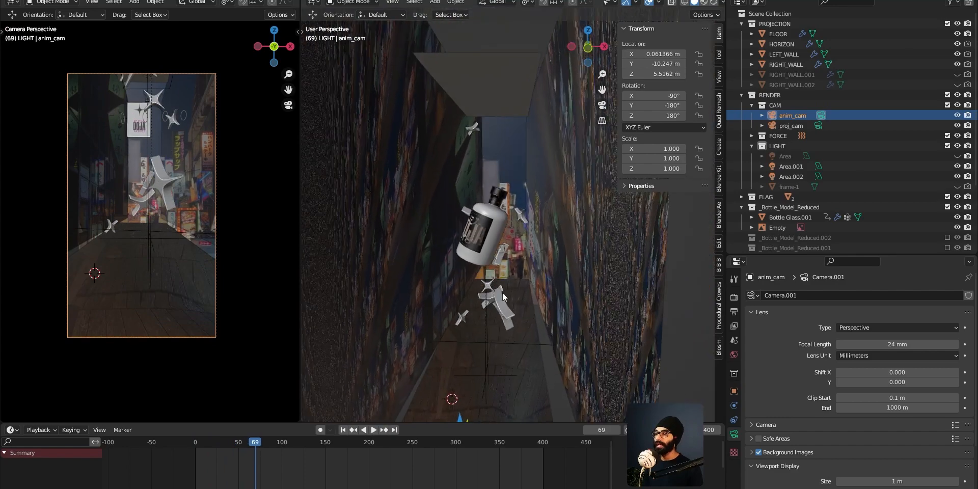
left_click(368, 430)
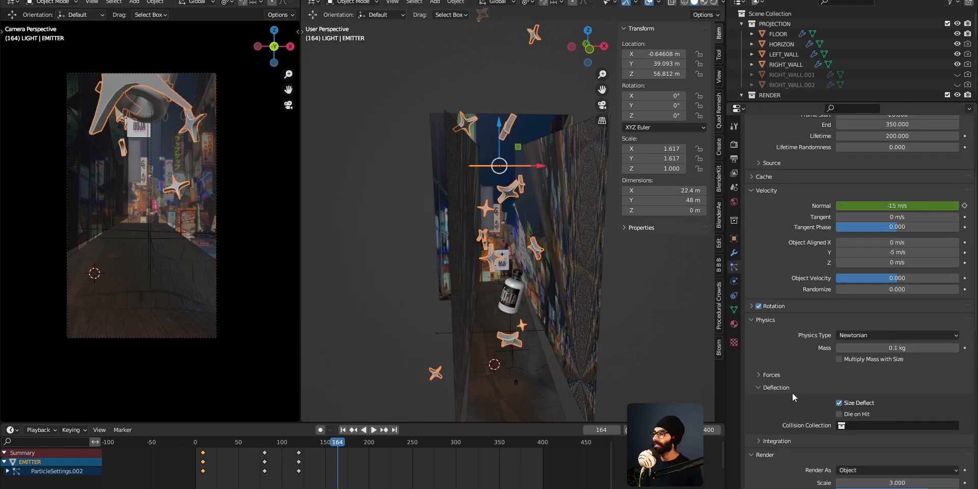
- Collapse Deflection, scroll to the Render instance object STAR and select the standalone star
scroll("down", 3)
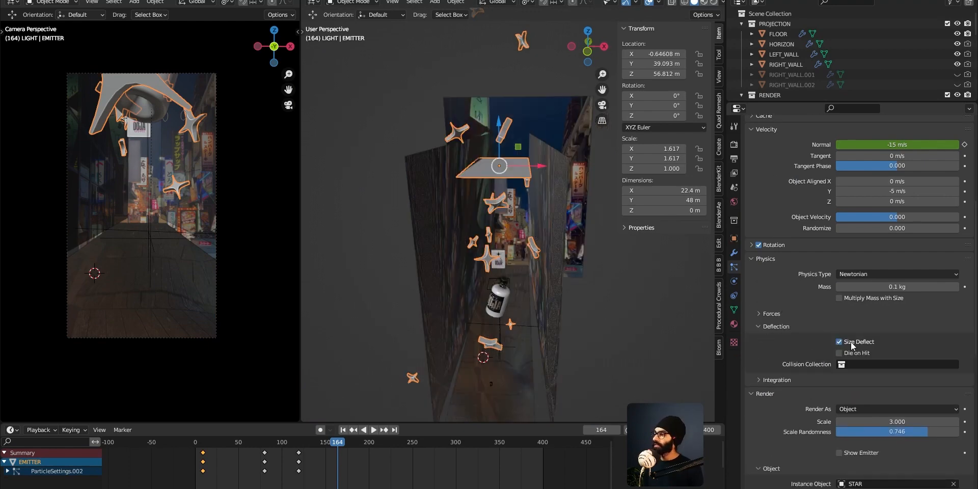
left_click(759, 326)
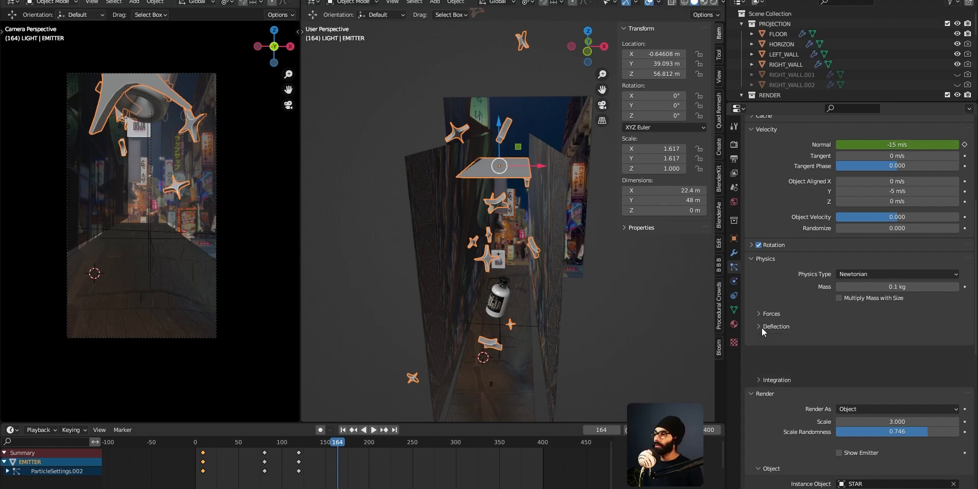
scroll("down", 3)
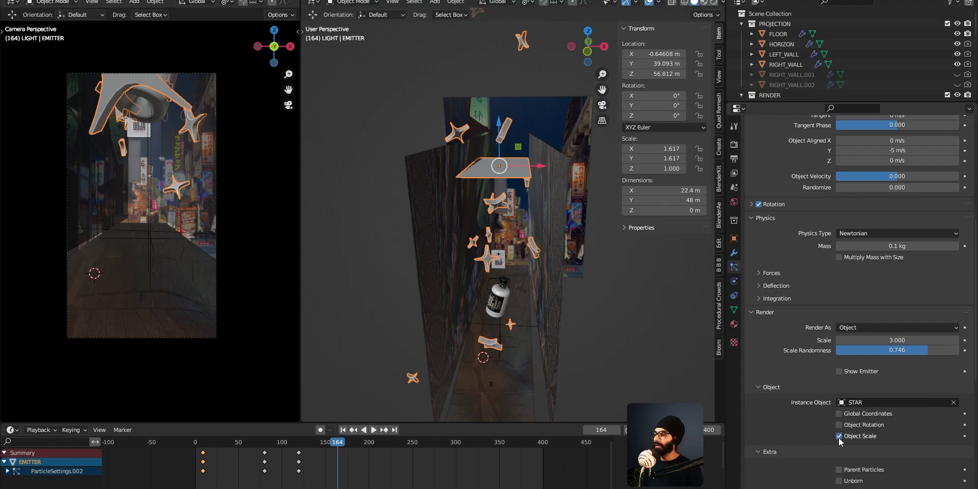
scroll("down", 3)
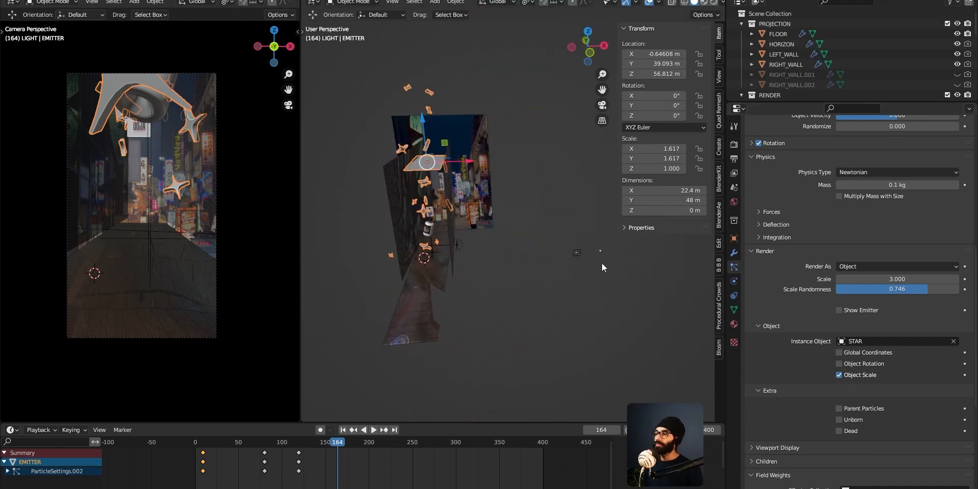
left_click(614, 274)
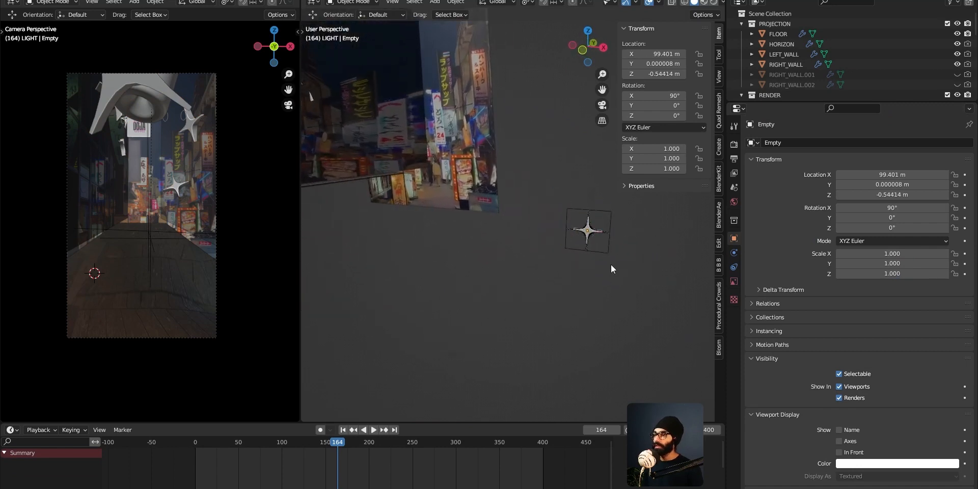
- Reselect EMITTER and lower the particle render scale to 0.100
left_click_drag(587, 231, 437, 184)
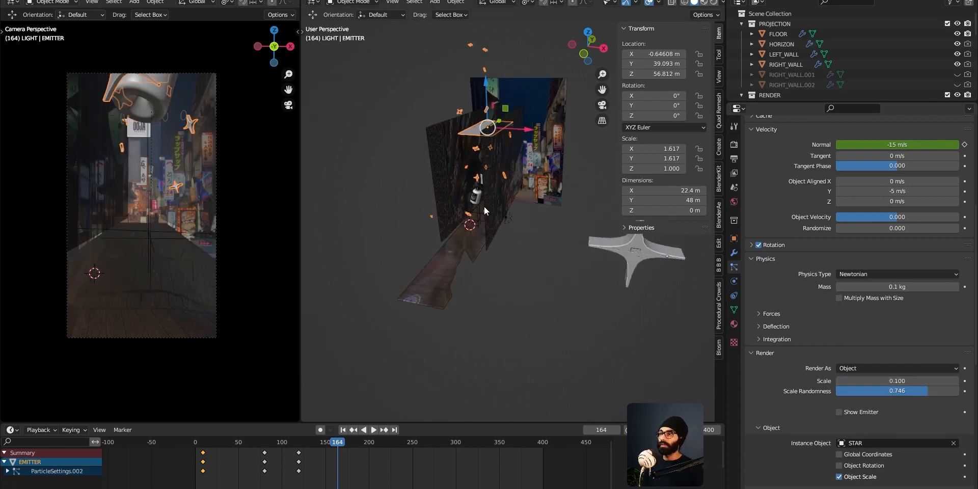
left_click(373, 430)
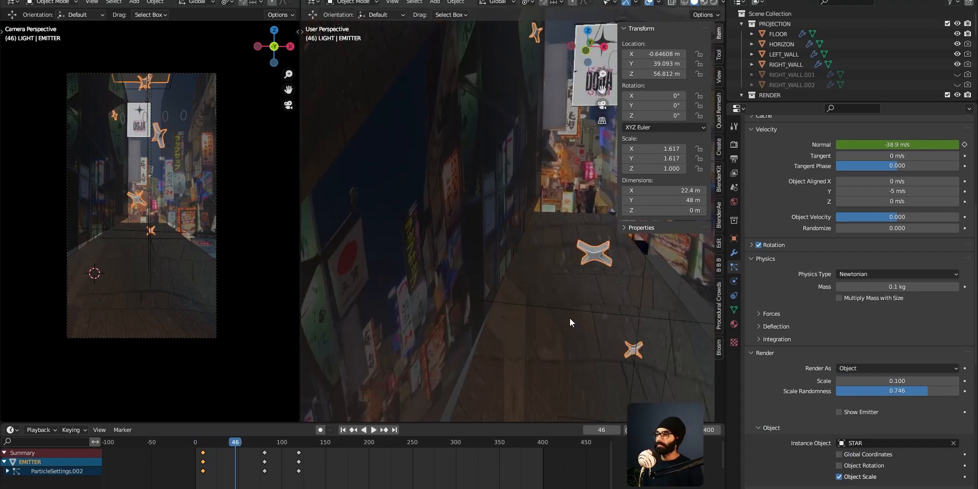
left_click(373, 429)
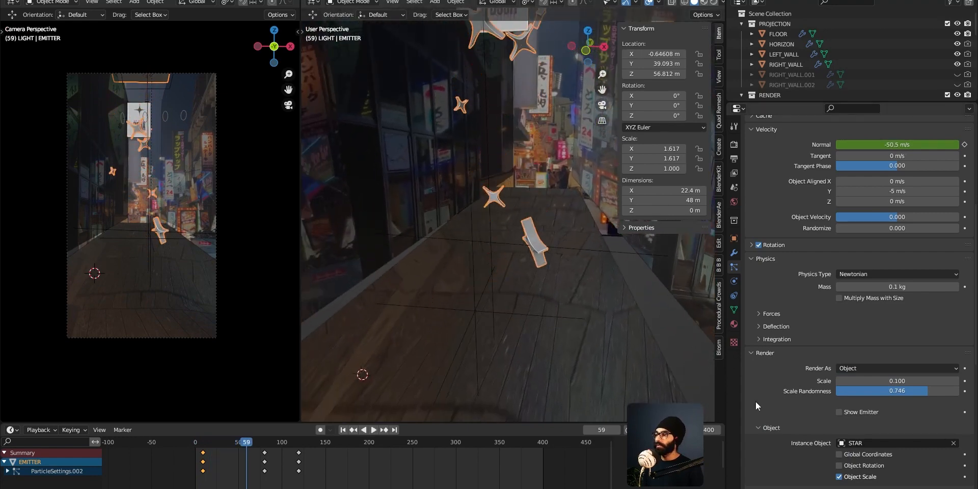
left_click(777, 326)
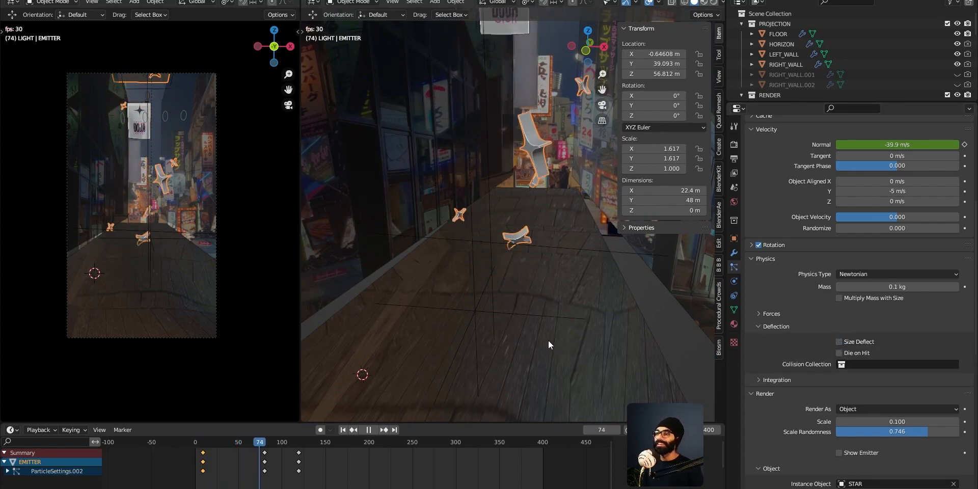
left_click(368, 430)
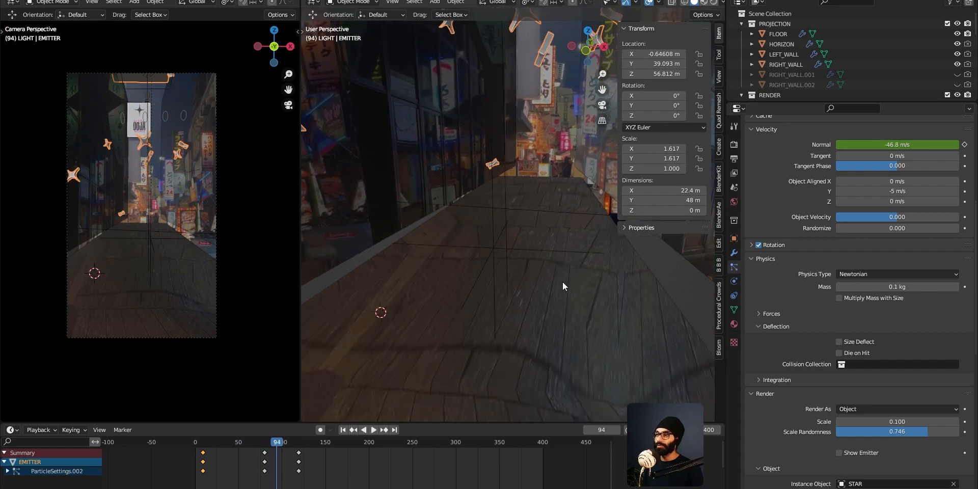
left_click(372, 429)
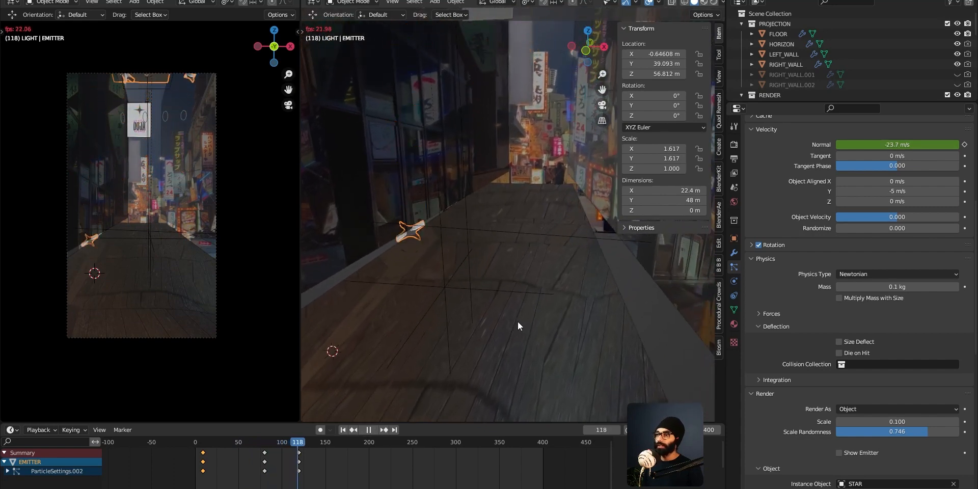
left_click(368, 429)
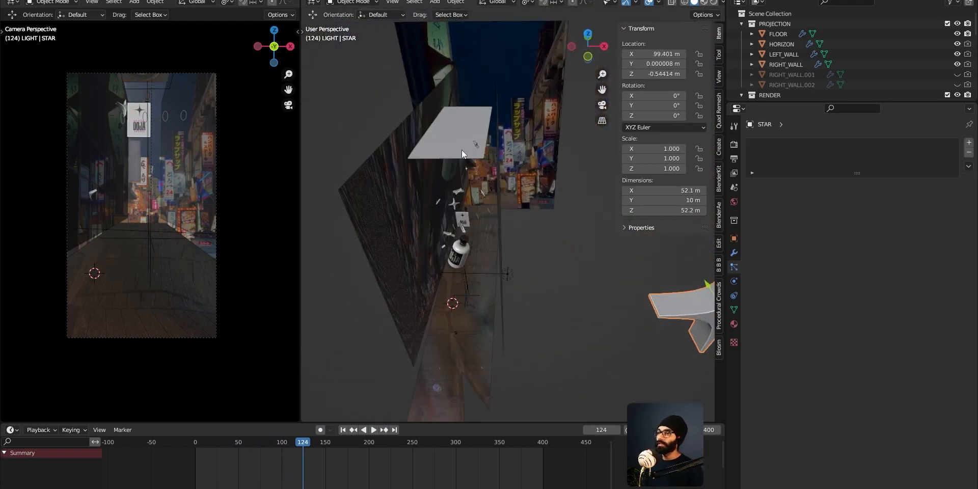
- Raise star particle scale to 0.160 with 0.873 randomness, check playback, then select FLOOR
left_click(447, 131)
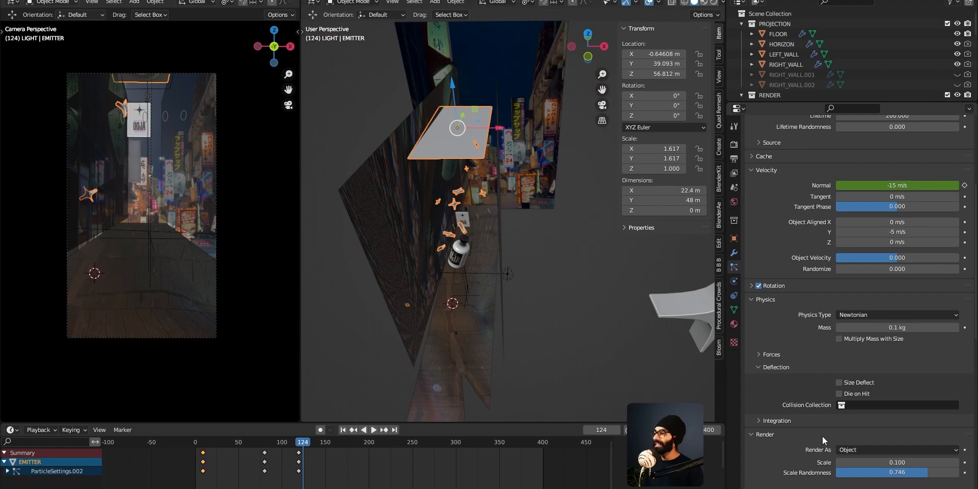
scroll("down", 3)
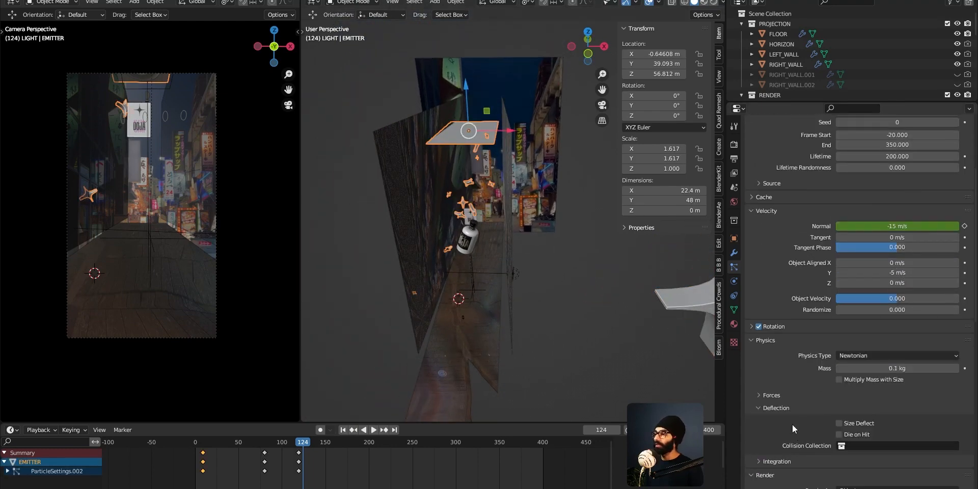
scroll("down", 3)
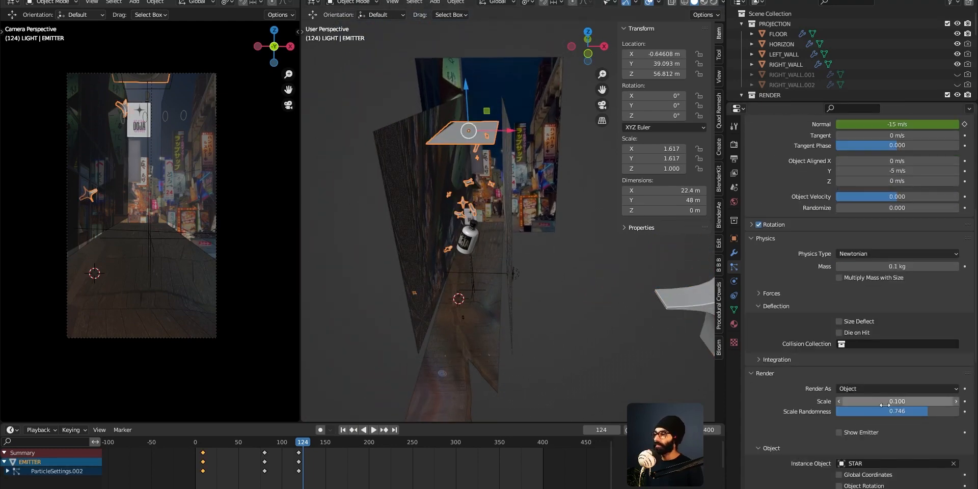
left_click_drag(873, 402, 893, 402)
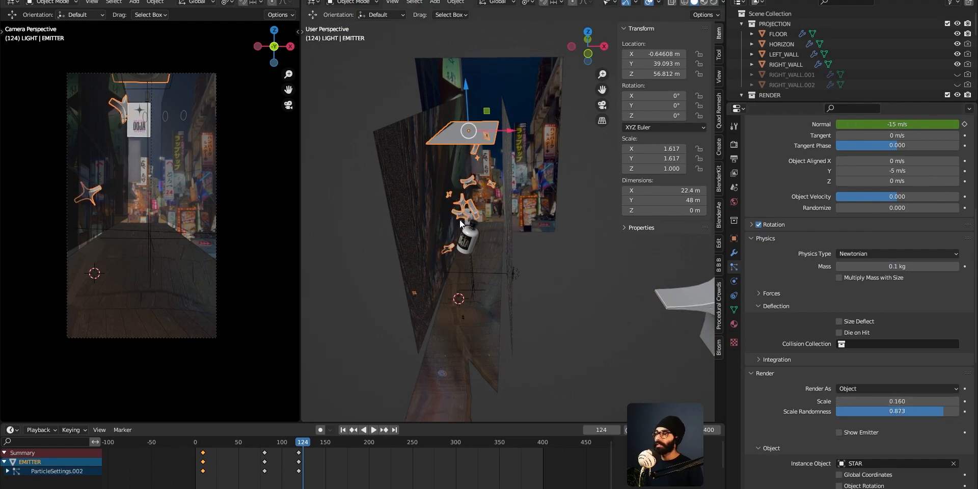
left_click(373, 429)
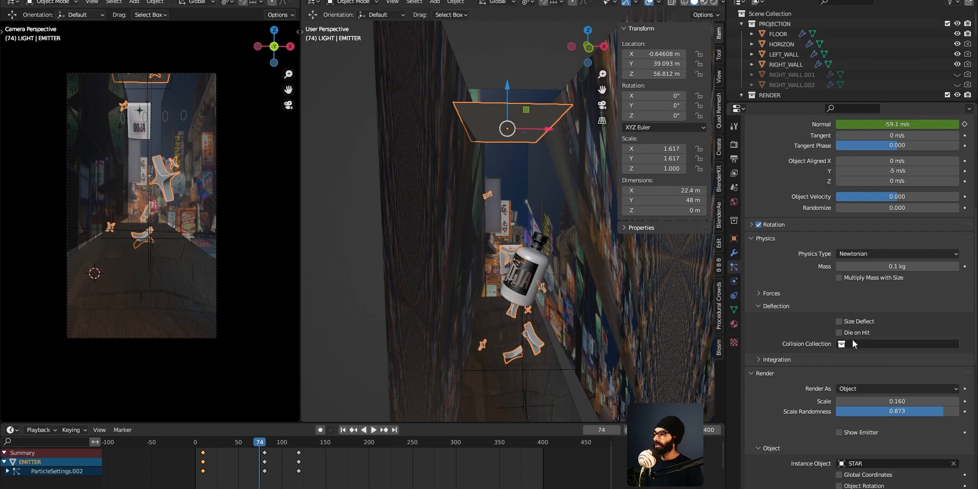
left_click(777, 34)
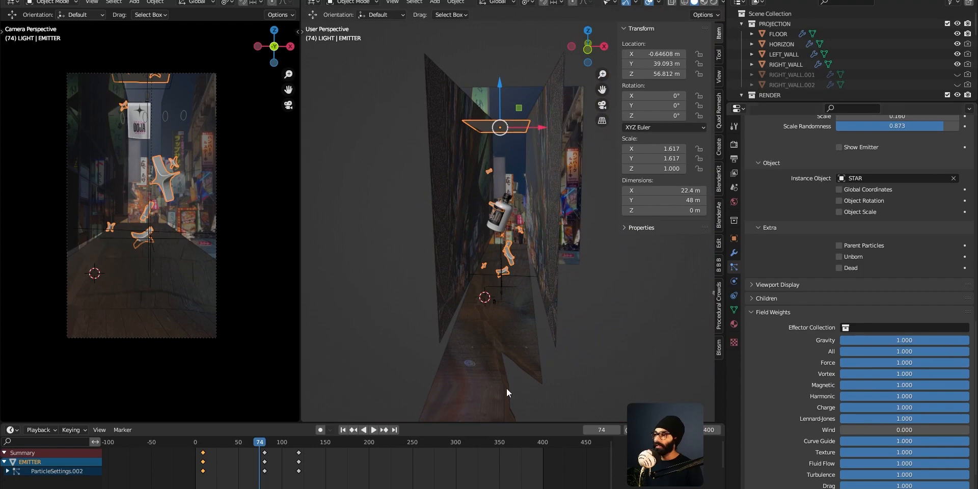
left_click(777, 33)
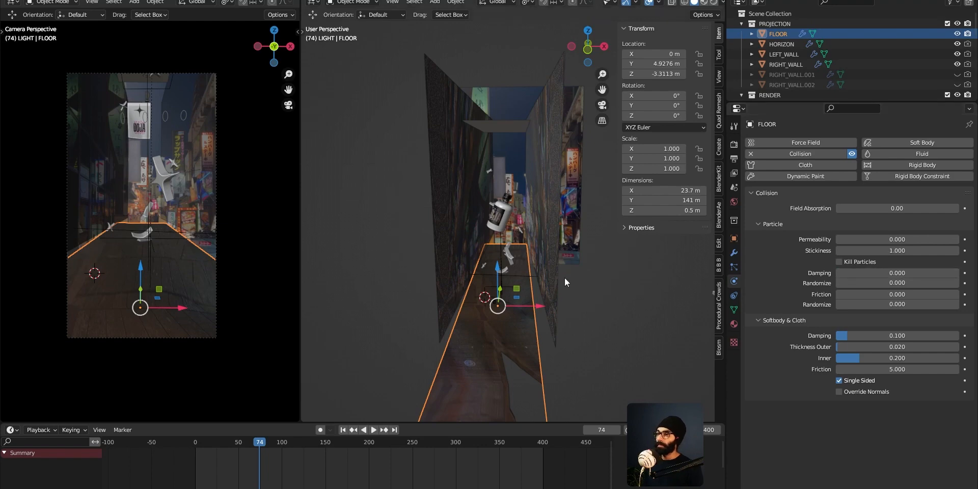
- Play and pause the animation to watch stars land on the colliding street floor
left_click(373, 429)
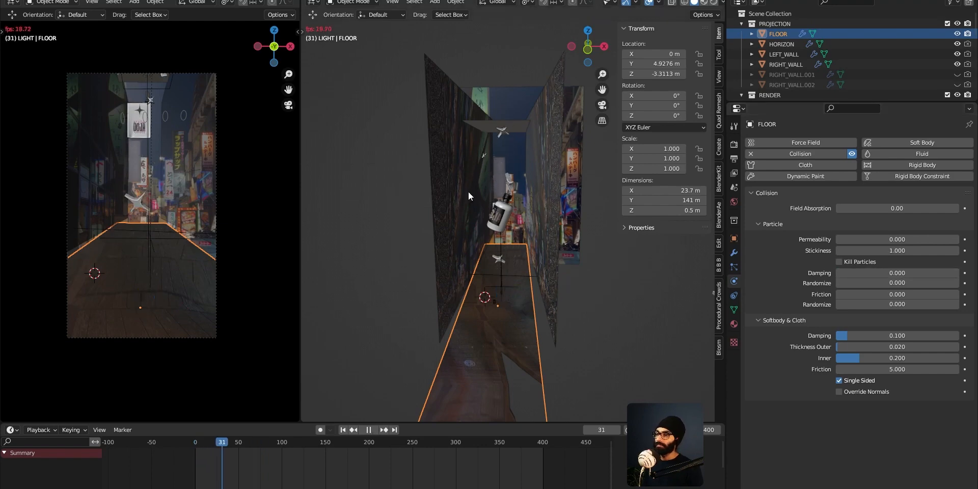
left_click(368, 429)
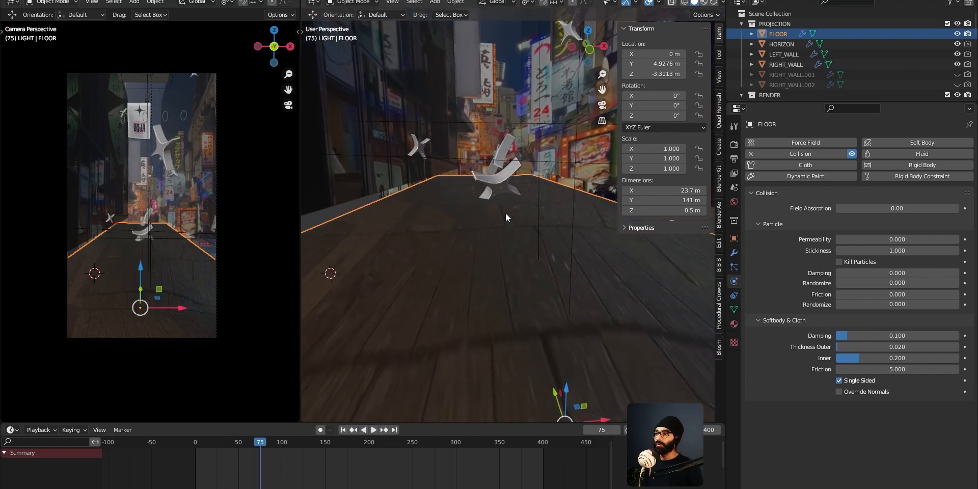
left_click(372, 429)
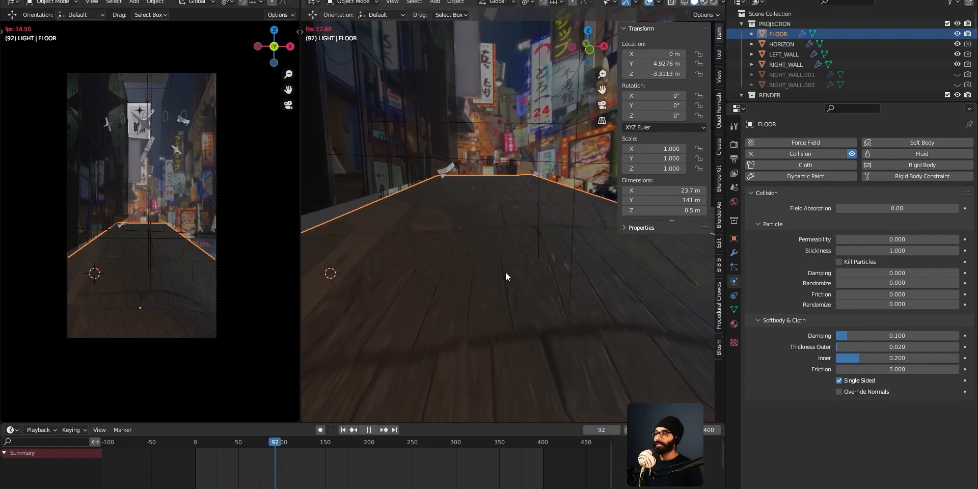
left_click(367, 429)
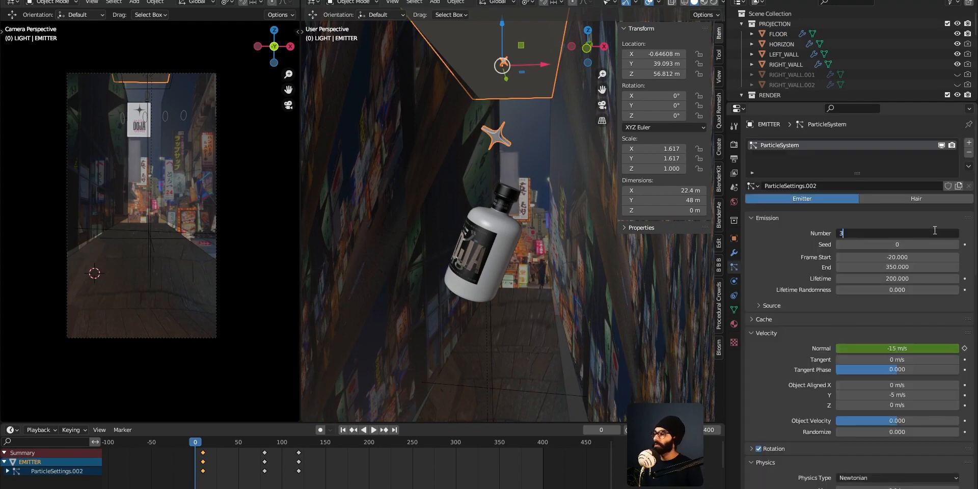
- Lower the emitter's particle Number to 30 and play the animation
left_click(373, 429)
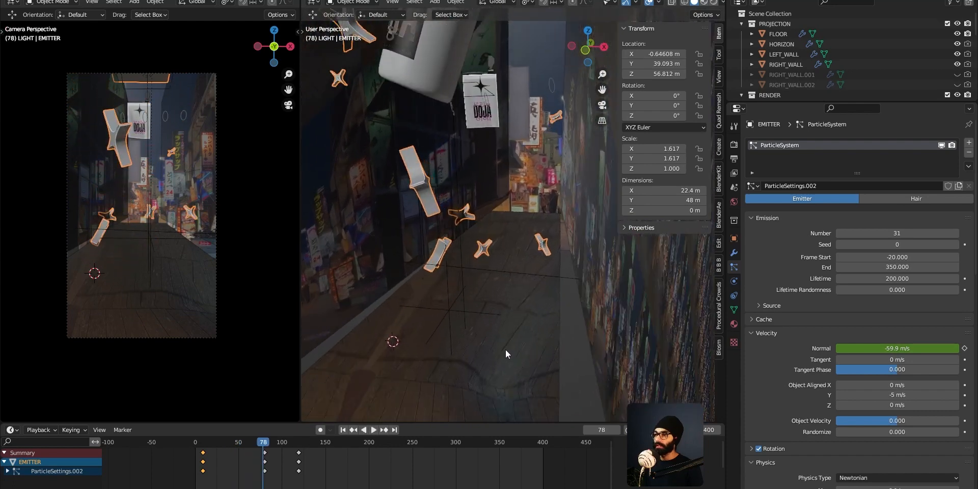
left_click(373, 429)
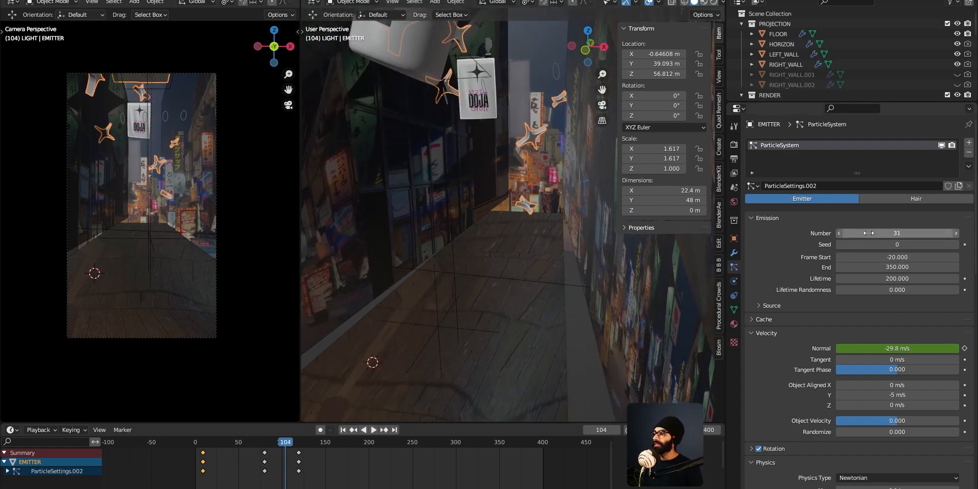
left_click(342, 429)
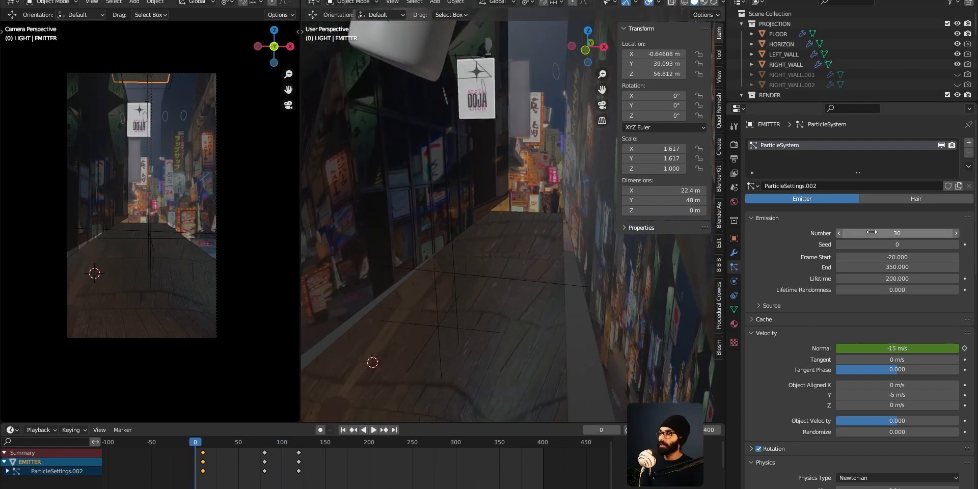
left_click(373, 429)
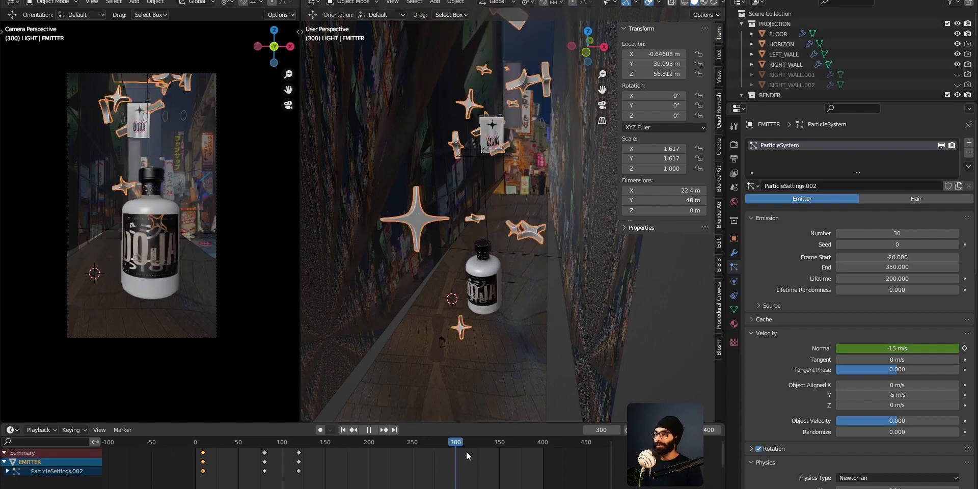
- Scrub the timeline back and forth to preview the bottle falling among the stars
left_click(415, 441)
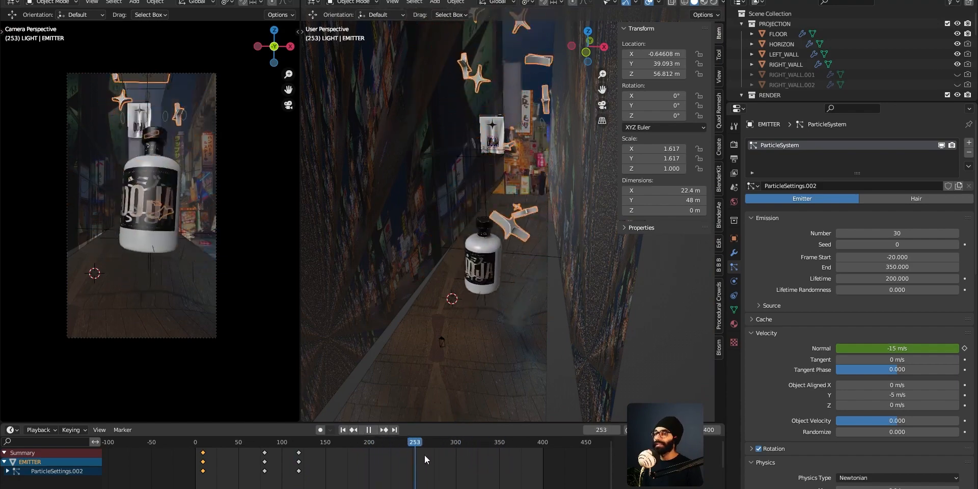
left_click(486, 441)
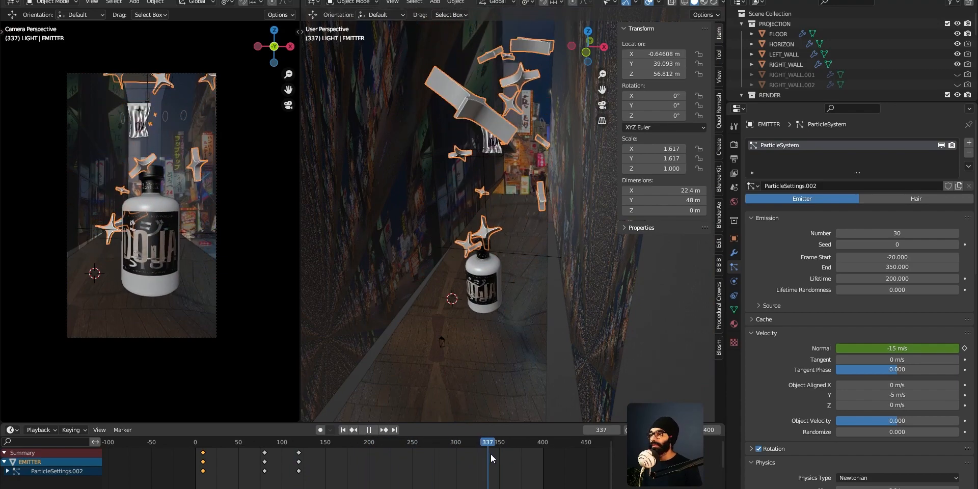
left_click(377, 441)
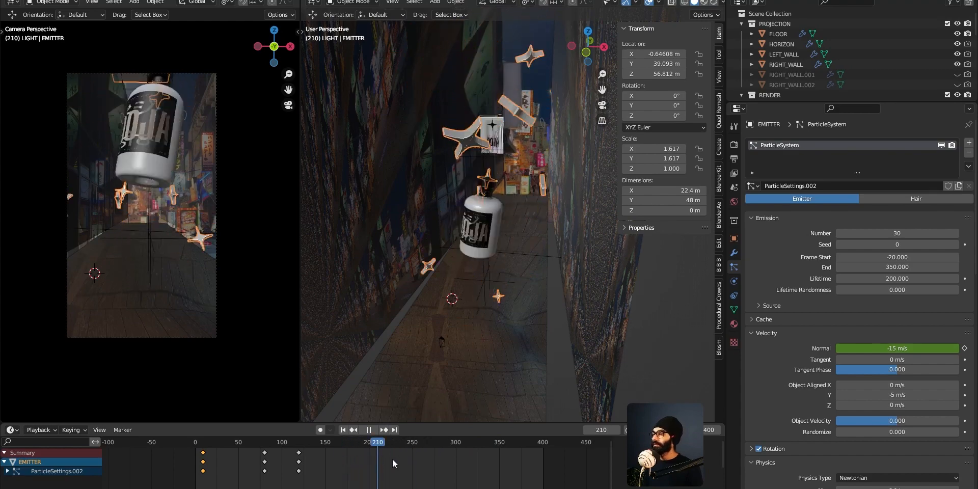
left_click(368, 429)
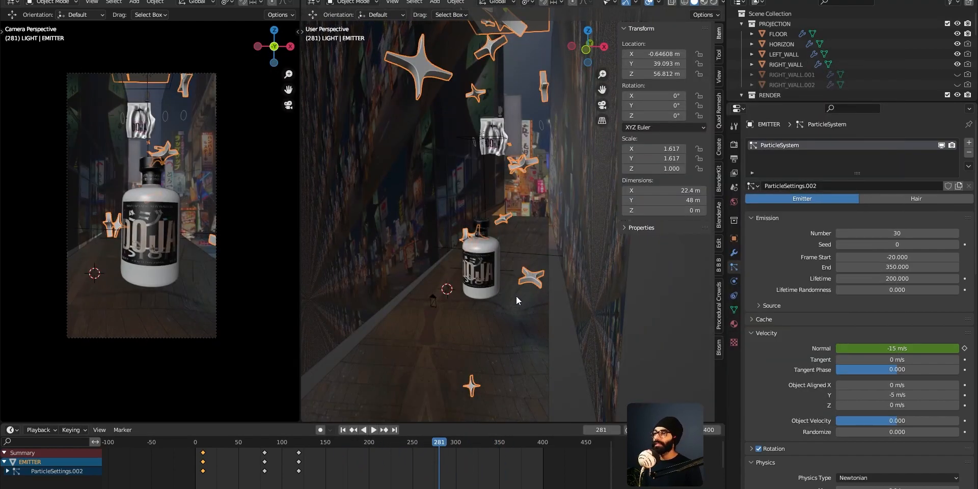
- With wind Flow at 1.000, step the timeline forward toward frame 334 watching the stars
left_click_drag(517, 299, 525, 290)
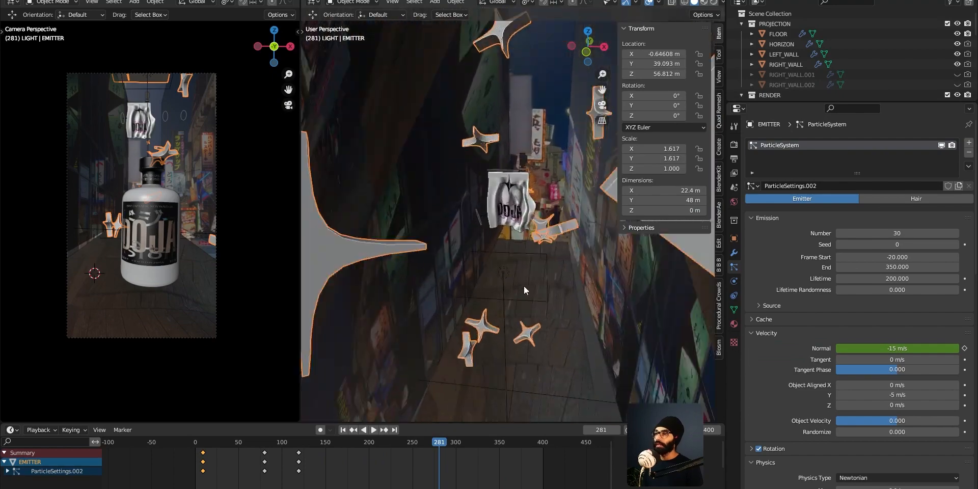
left_click(373, 430)
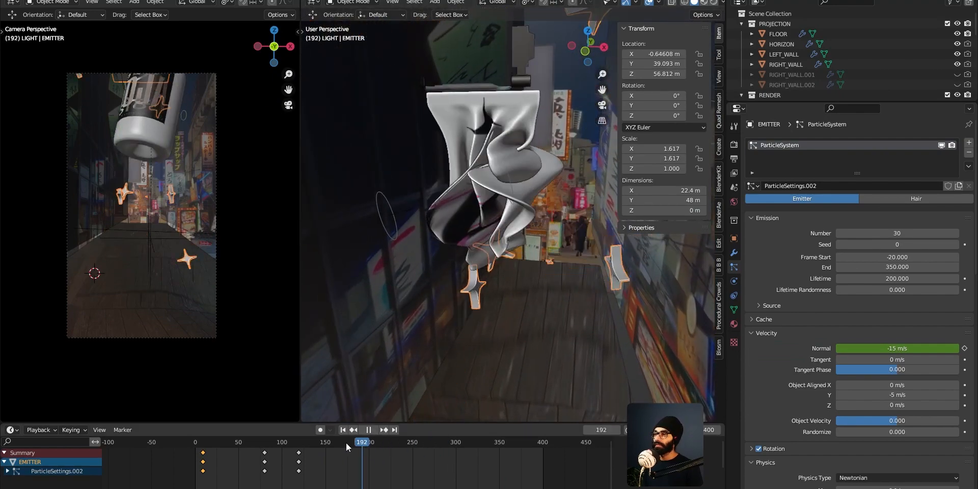
left_click(387, 441)
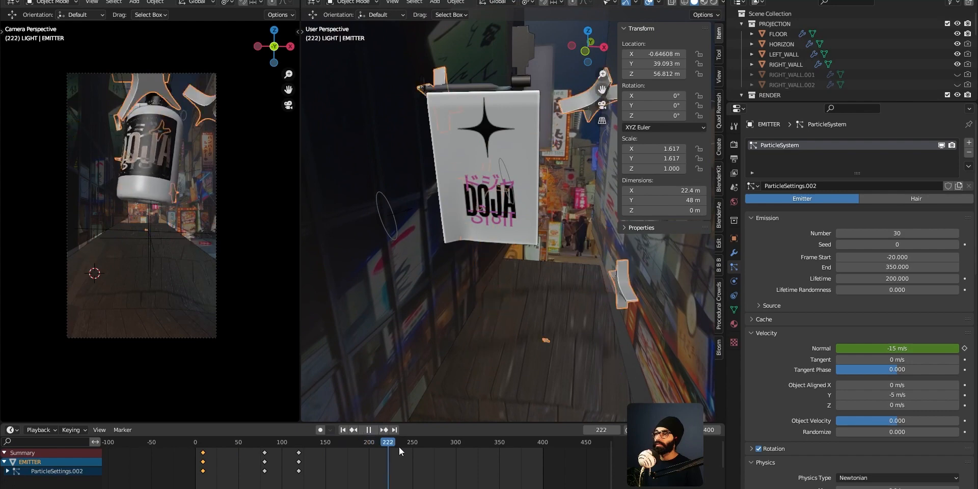
left_click(535, 442)
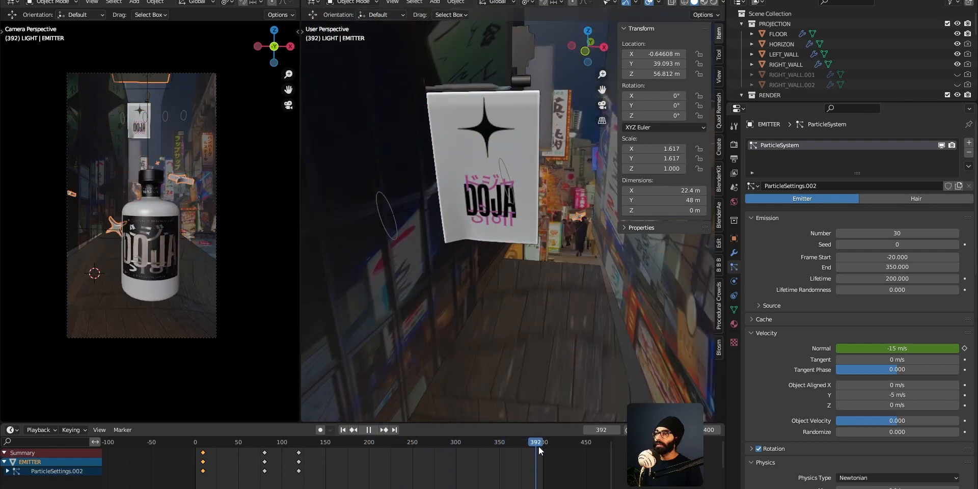
left_click(429, 442)
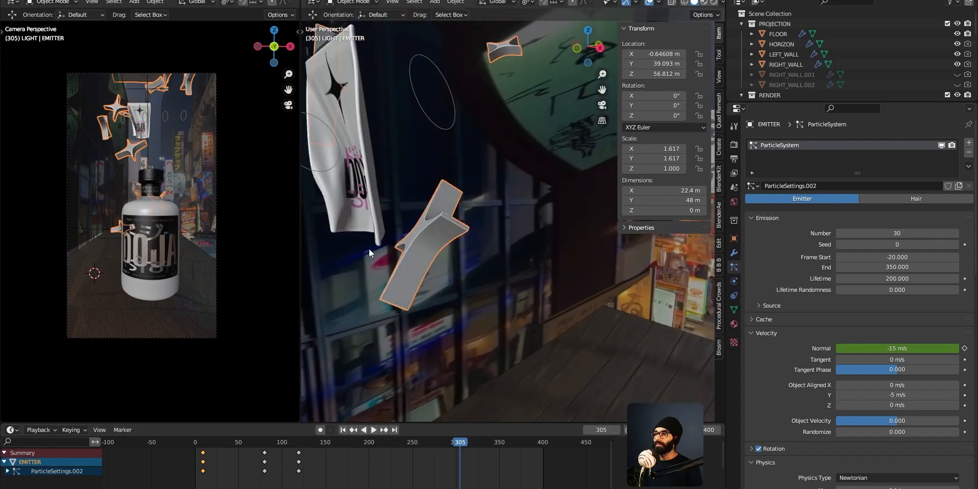
left_click(465, 441)
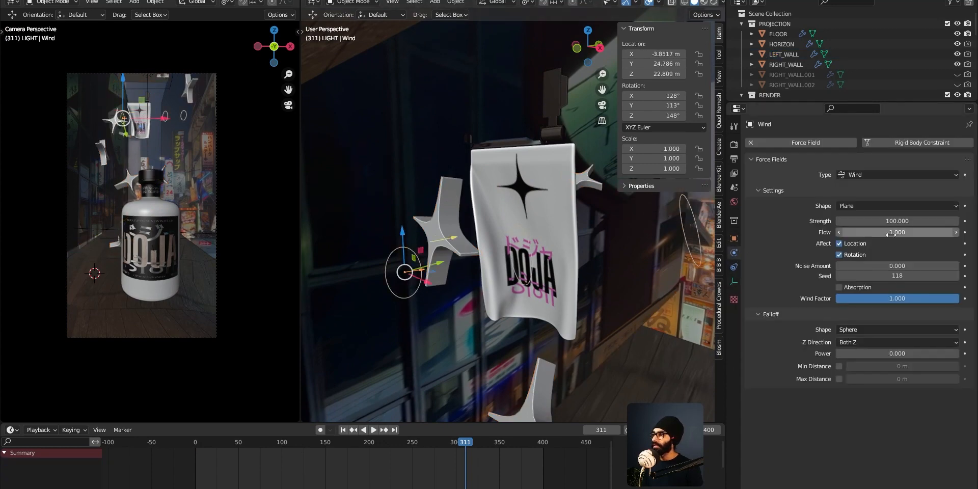
- Play the wind-driven simulation, select FLOOR, then switch to File Explorer
left_click(373, 429)
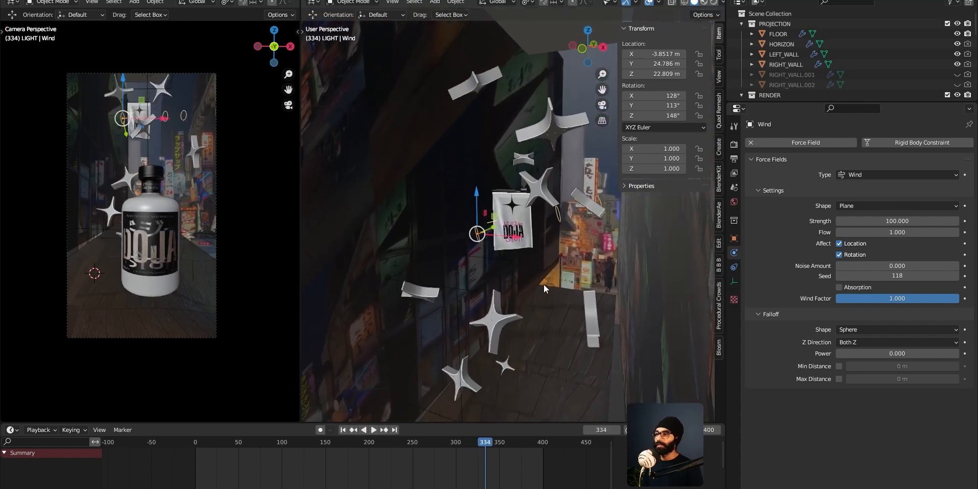
left_click(779, 33)
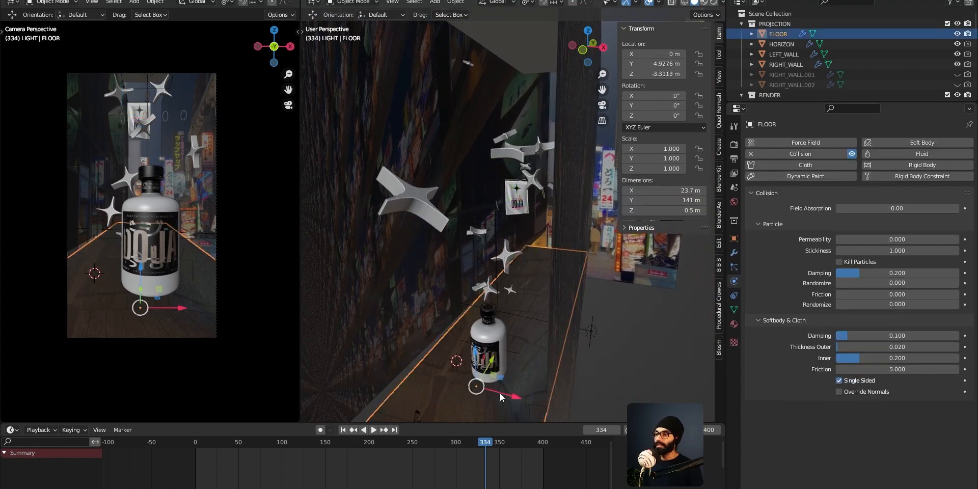
key("alt+tab")
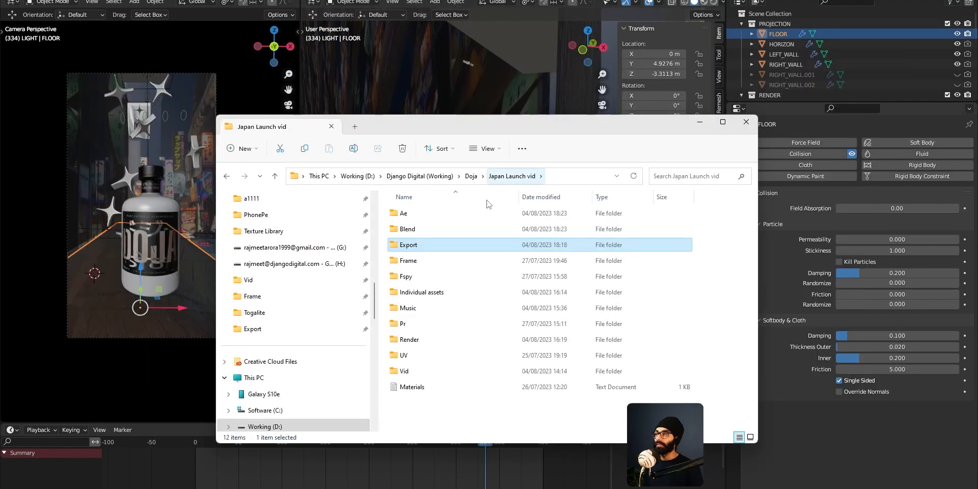
- Browse the project's Render folder, peeking into the Viewport renders and returning
double_click(408, 339)
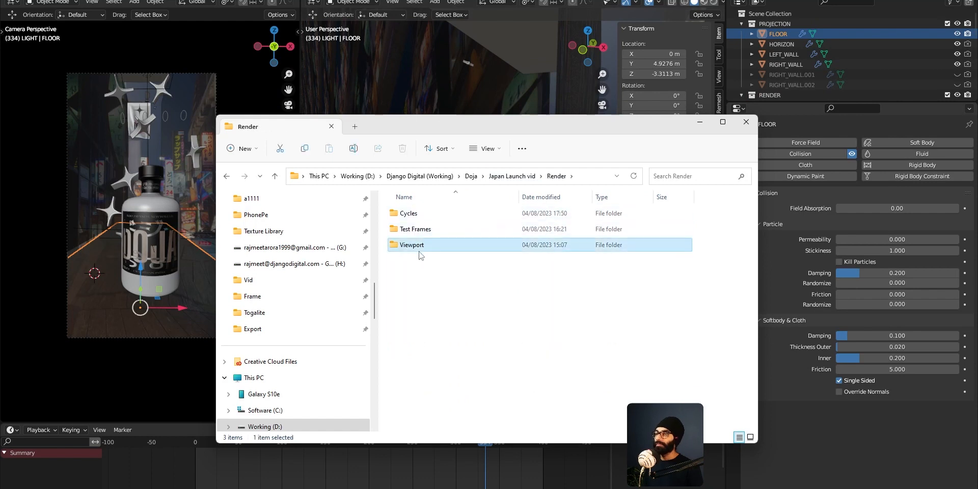
double_click(412, 244)
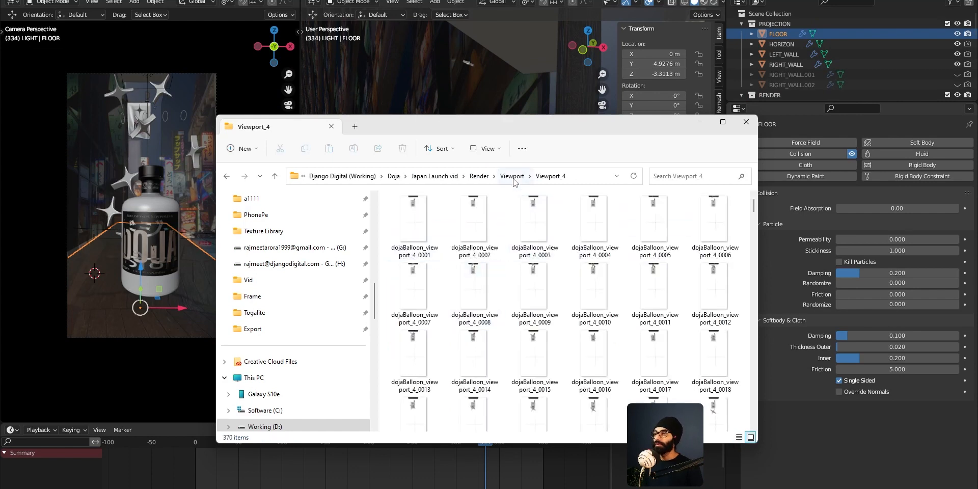
left_click(479, 176)
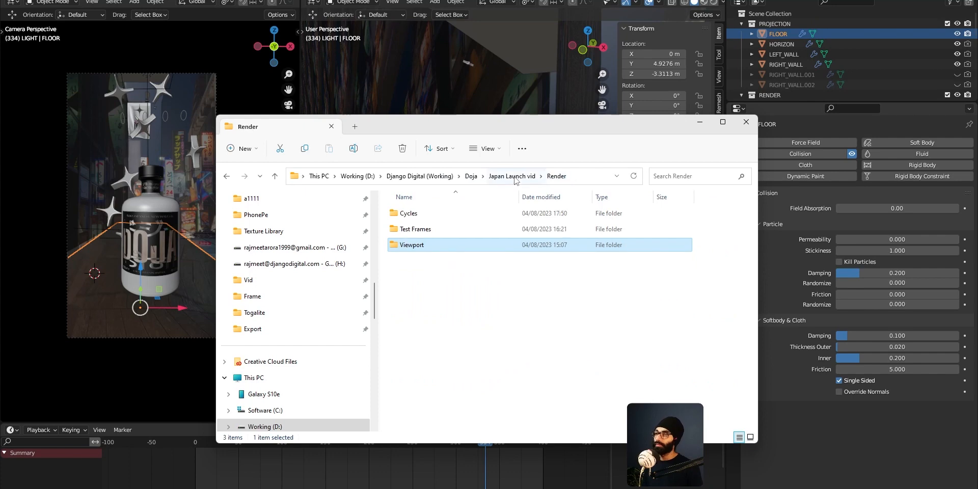
- Open the Test Frames folder and view the tf-1 test render of the bottle
double_click(416, 228)
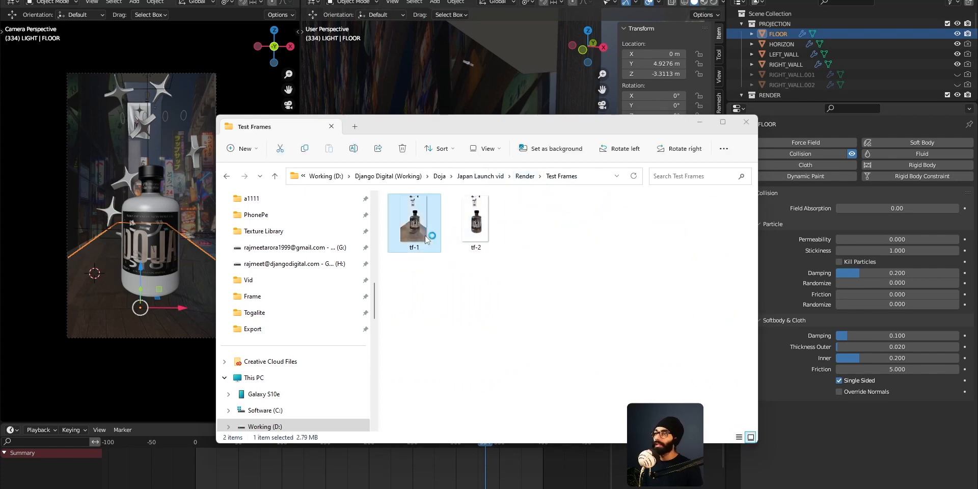
double_click(413, 218)
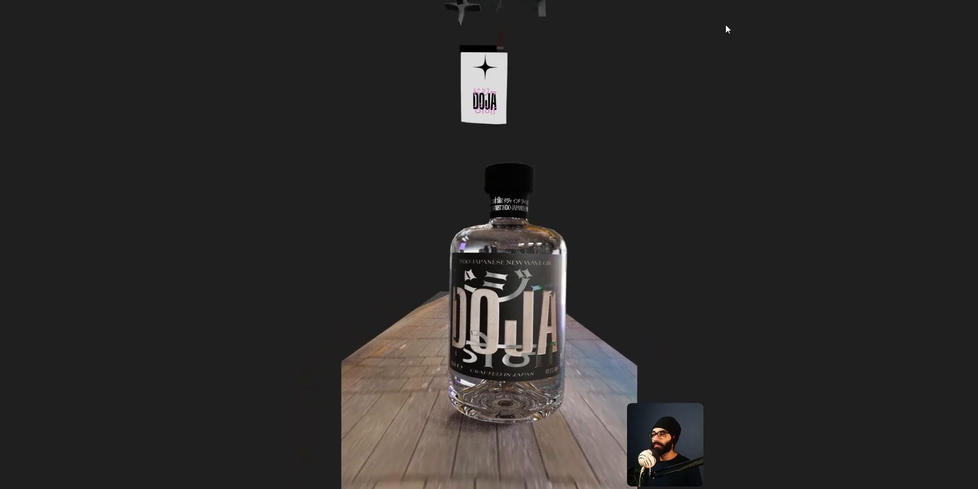
mouse_move(610, 393)
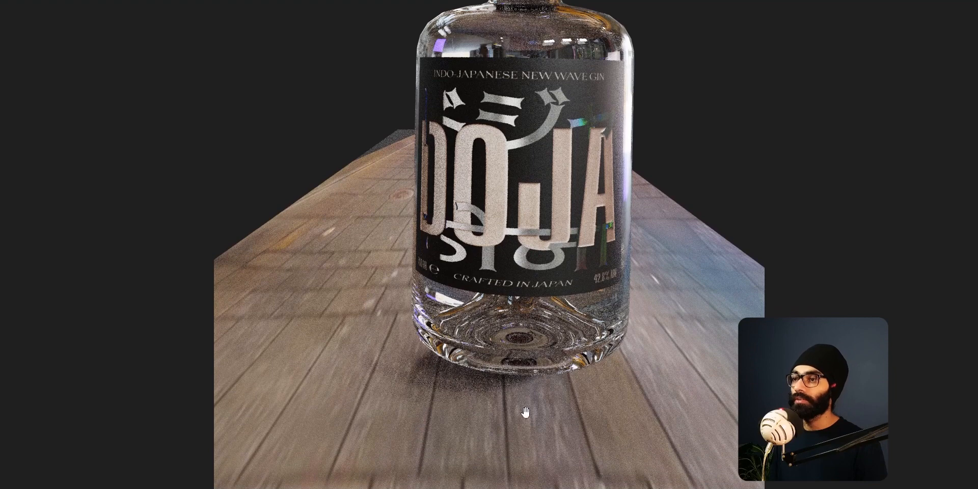
mouse_move(429, 361)
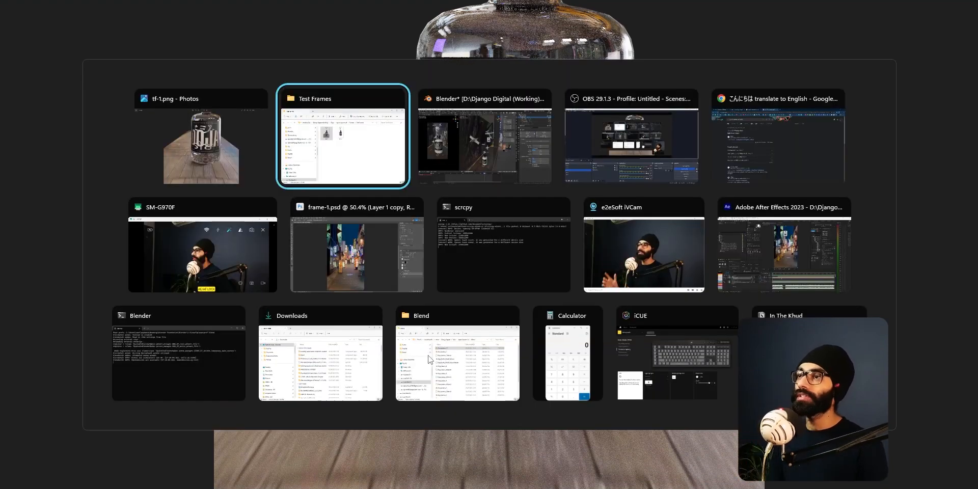
- Bring the frame-1.psd Tokyo street document to the front in Photoshop
left_click(356, 244)
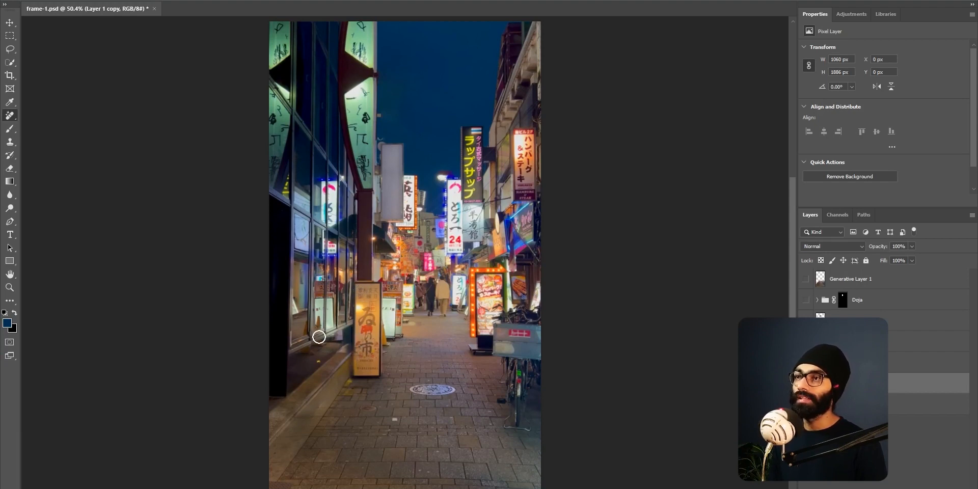
mouse_move(453, 385)
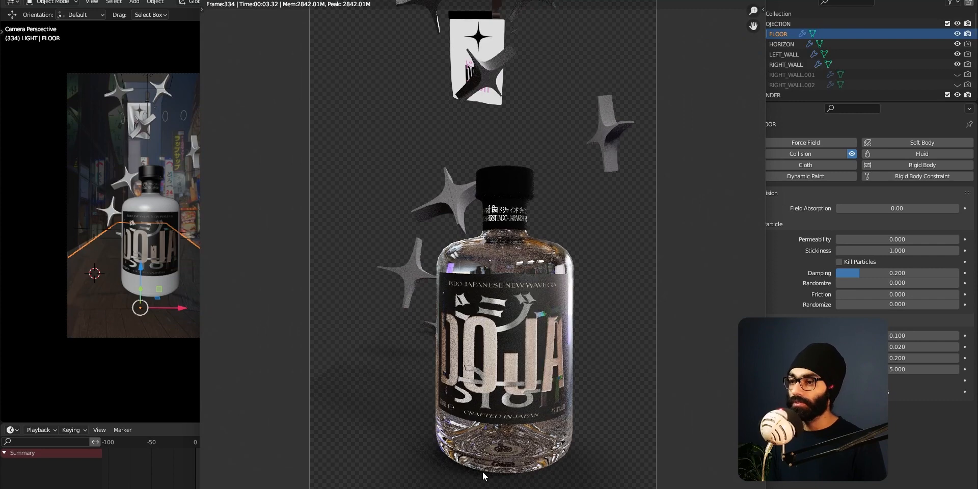
mouse_move(445, 474)
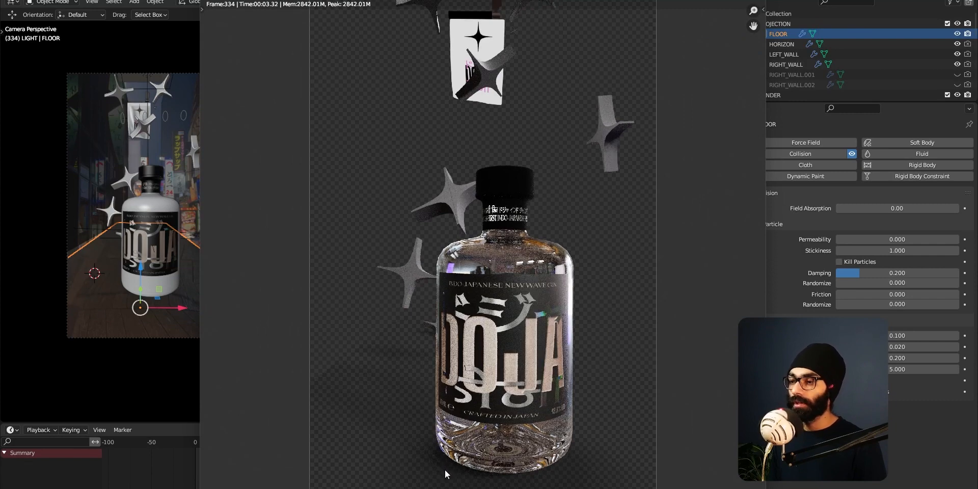
mouse_move(396, 391)
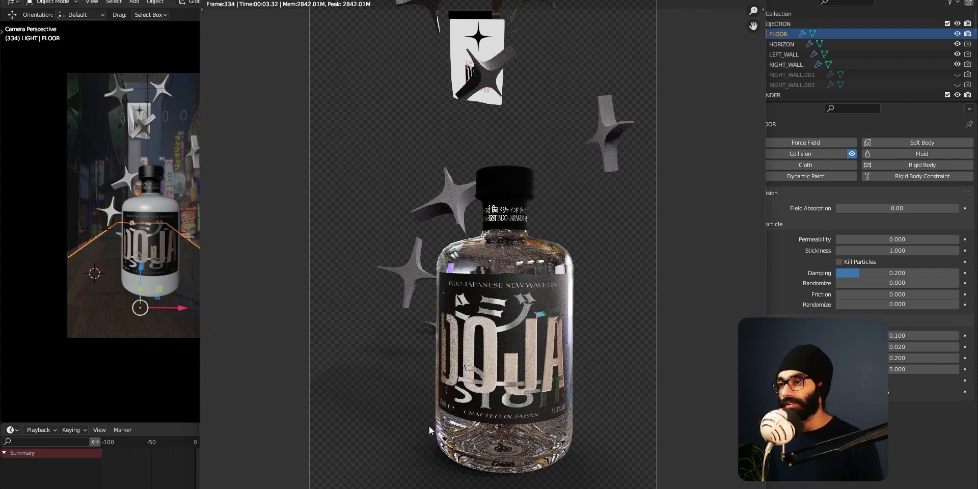
mouse_move(434, 467)
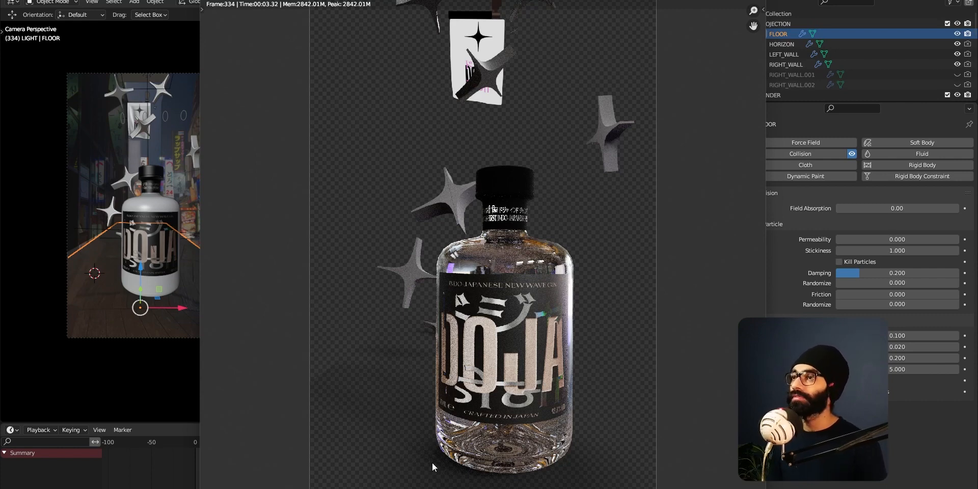
mouse_move(445, 387)
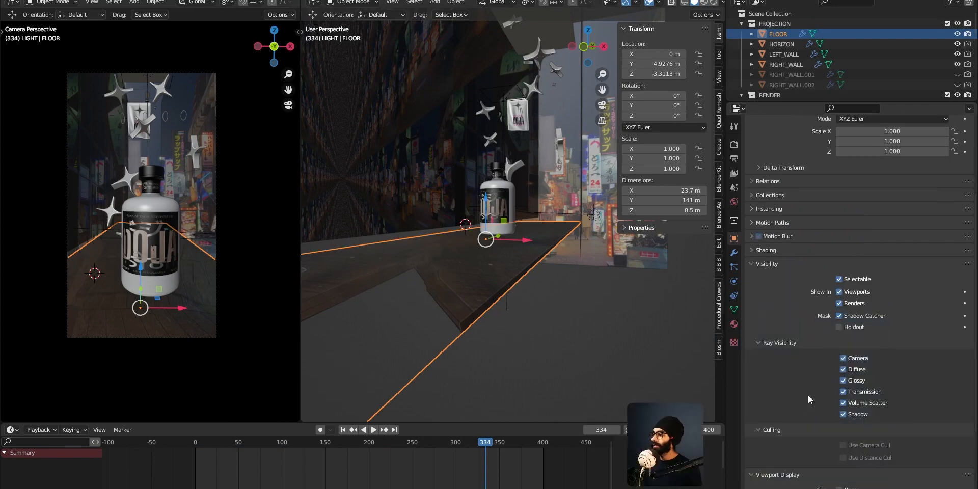
mouse_move(762, 267)
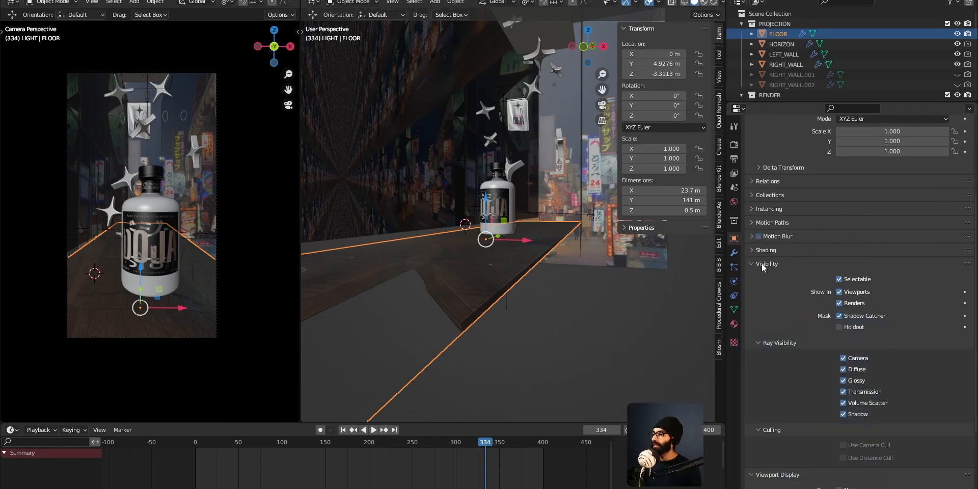
mouse_move(843, 316)
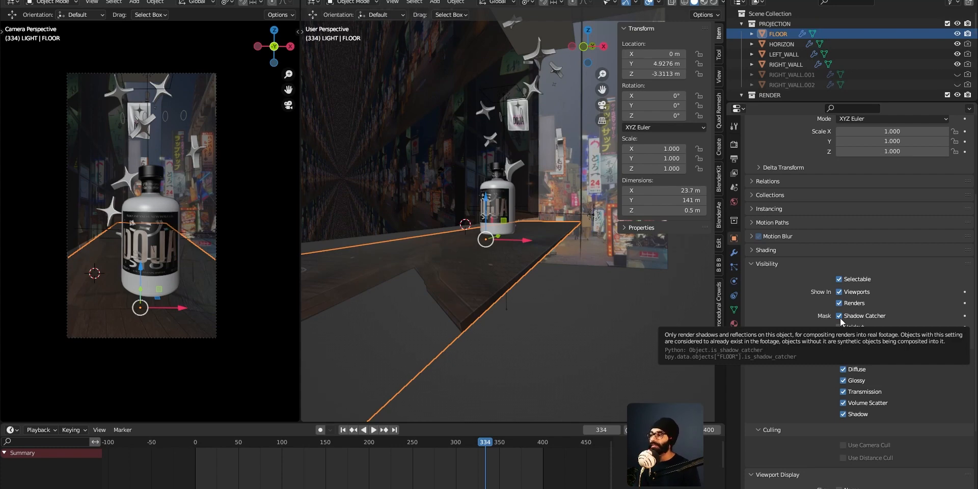
mouse_move(491, 313)
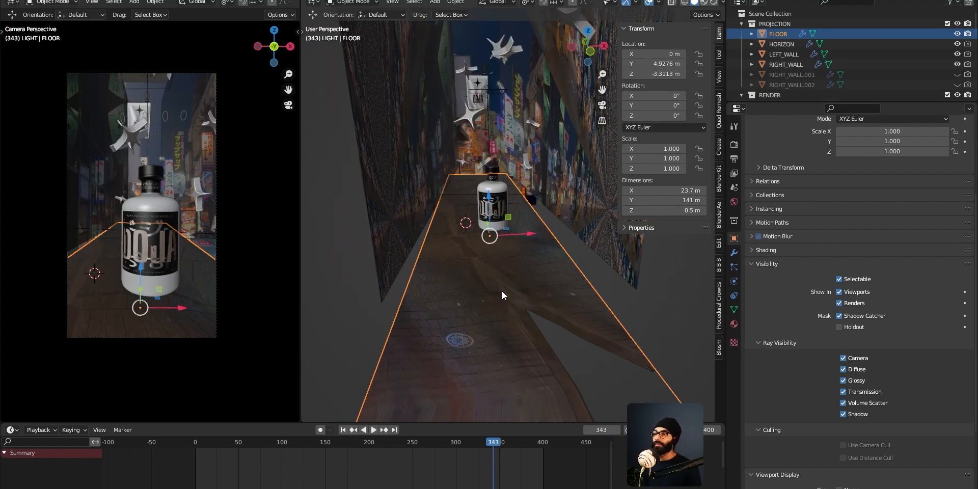
- Switch to After Effects and enter the bottle+logo composition
key("alt+tab")
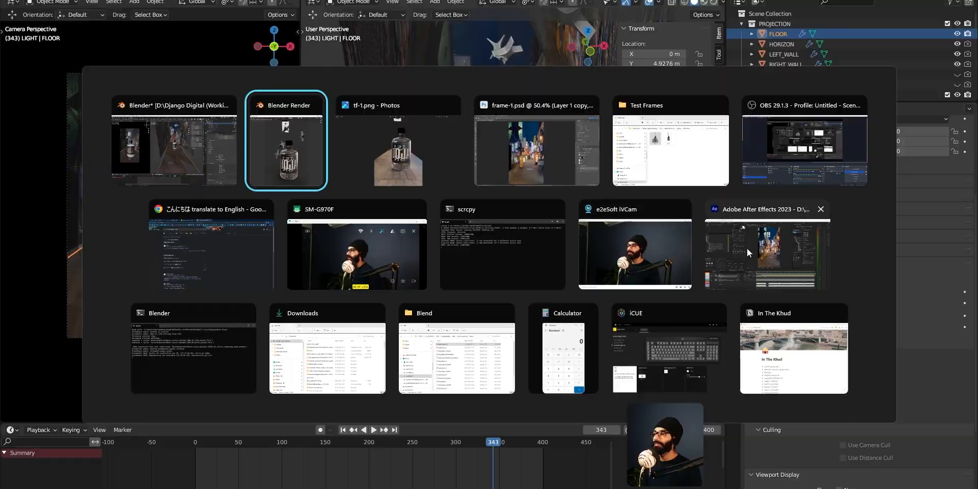
left_click(766, 252)
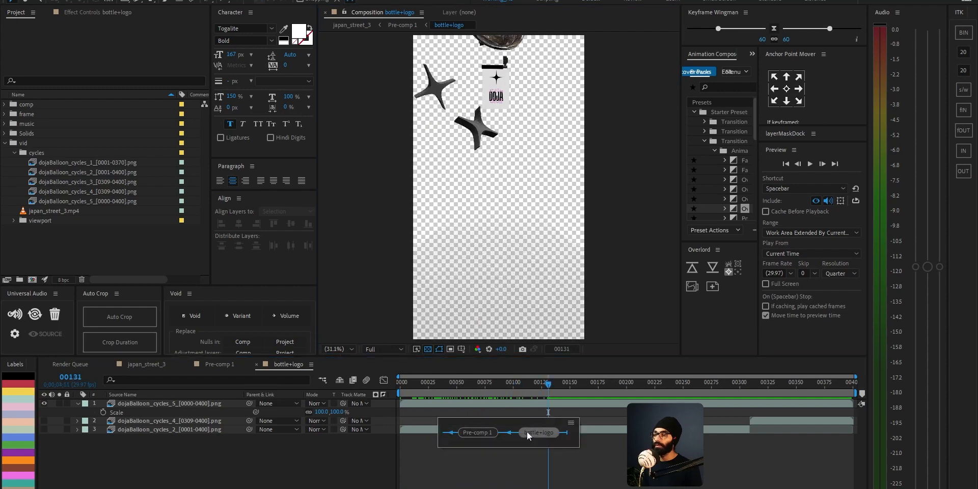
left_click(555, 382)
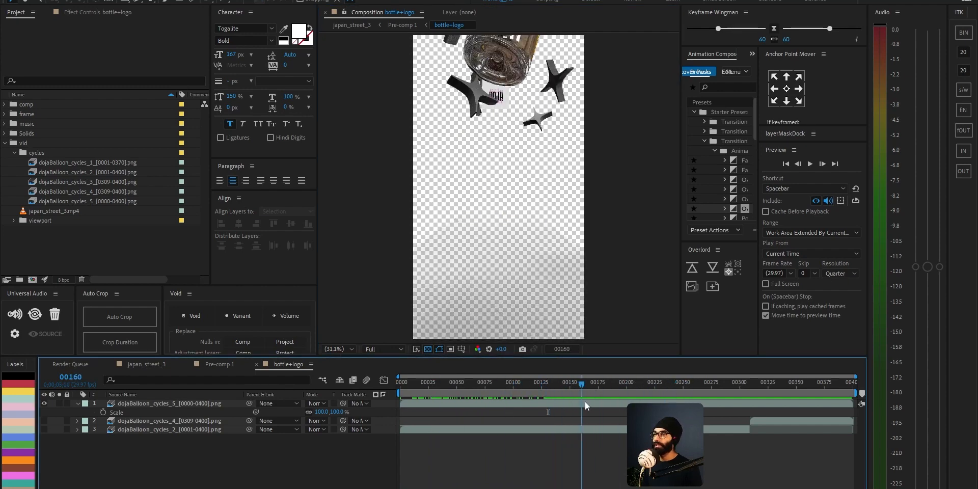
- Scrub through the bottle's fall and shadow, then return to Pre-comp 1
left_click(666, 382)
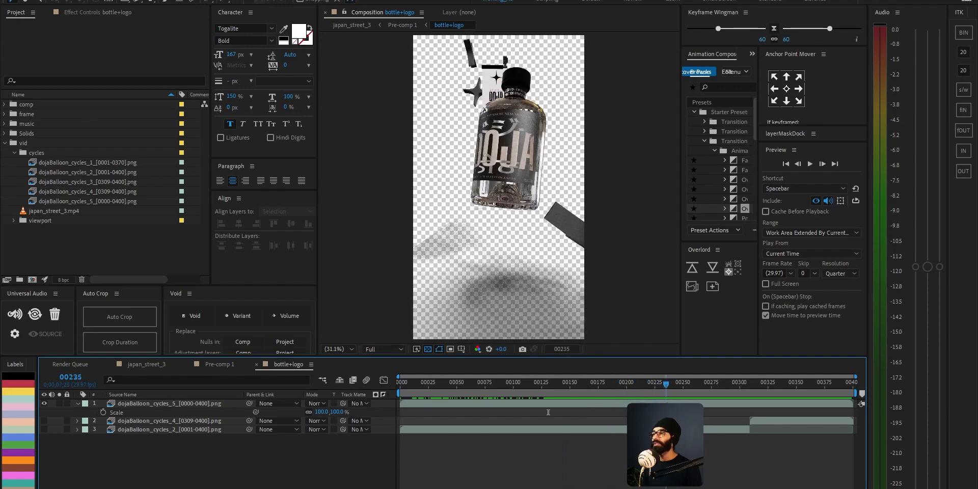
left_click(666, 382)
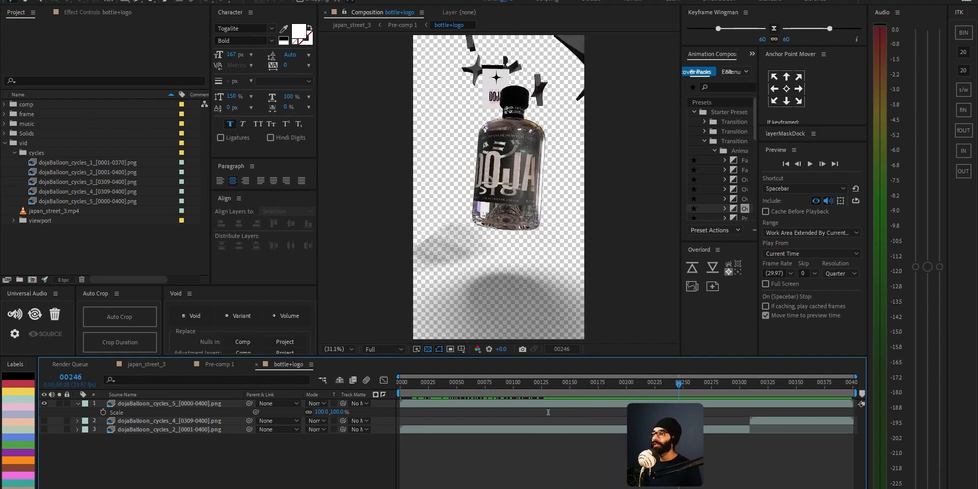
left_click(711, 382)
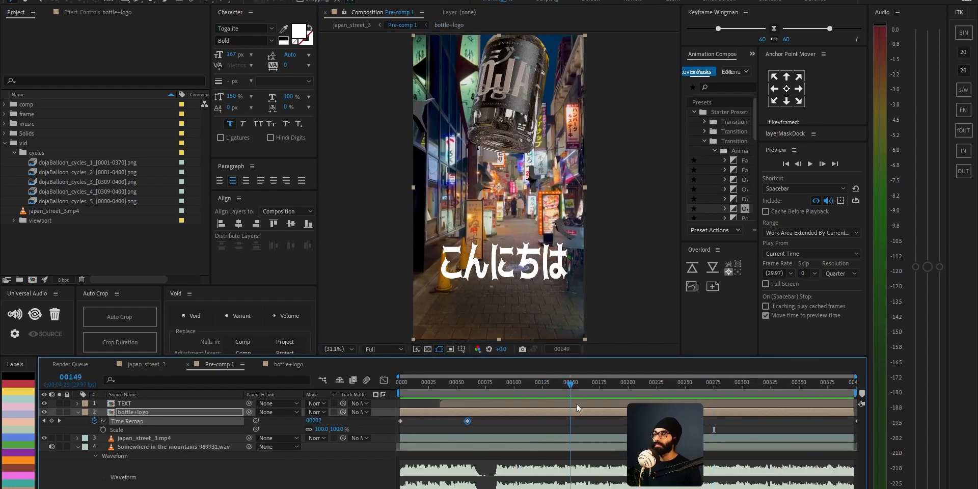
left_click(477, 382)
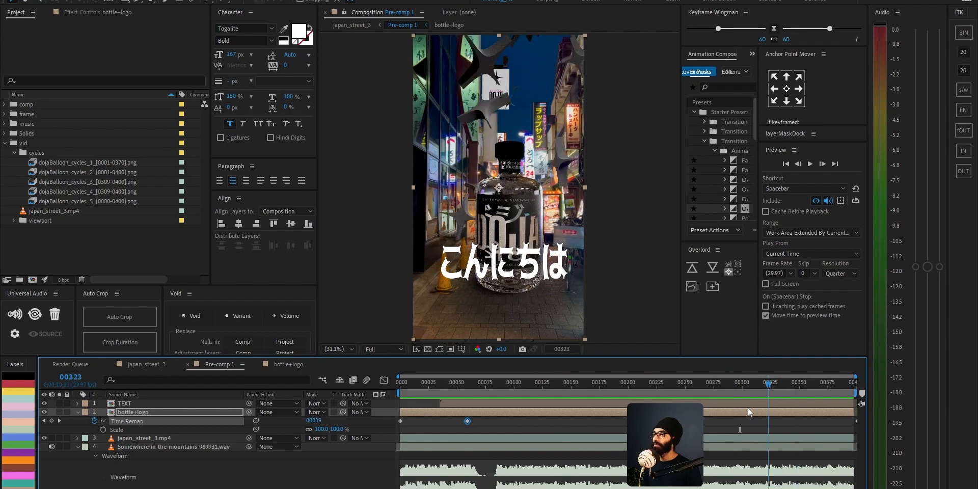
left_click(429, 382)
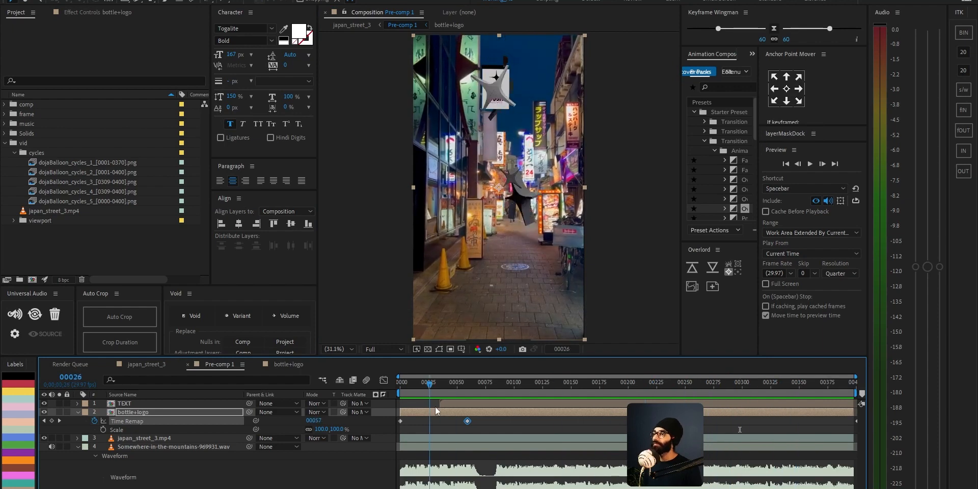
left_click(829, 382)
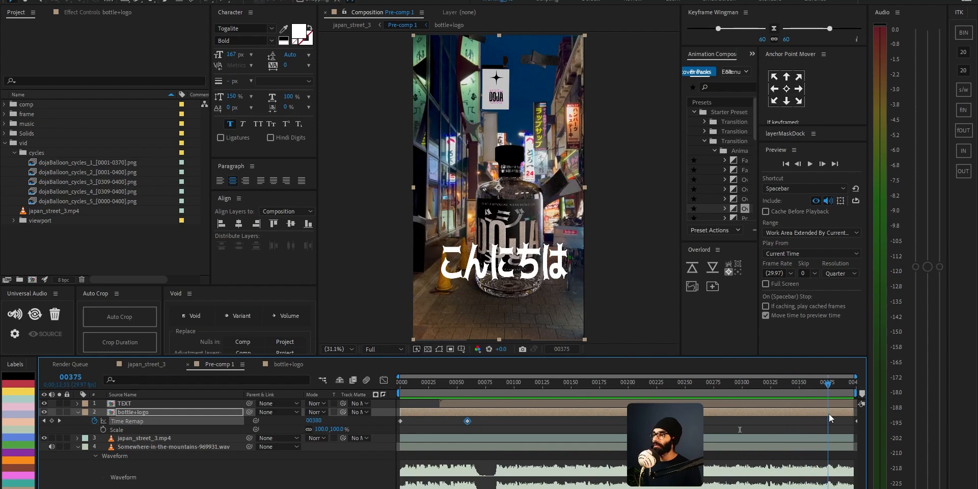